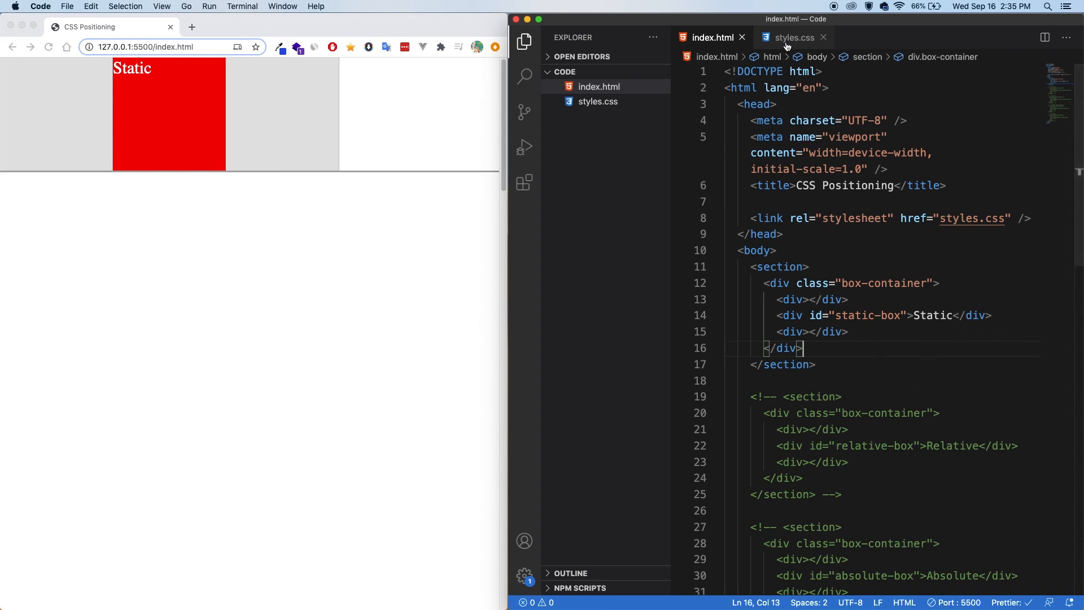
Uncomment the Relative section in index.html and activate top: 20px and right: 20px in #relative-box
left_click(792, 37)
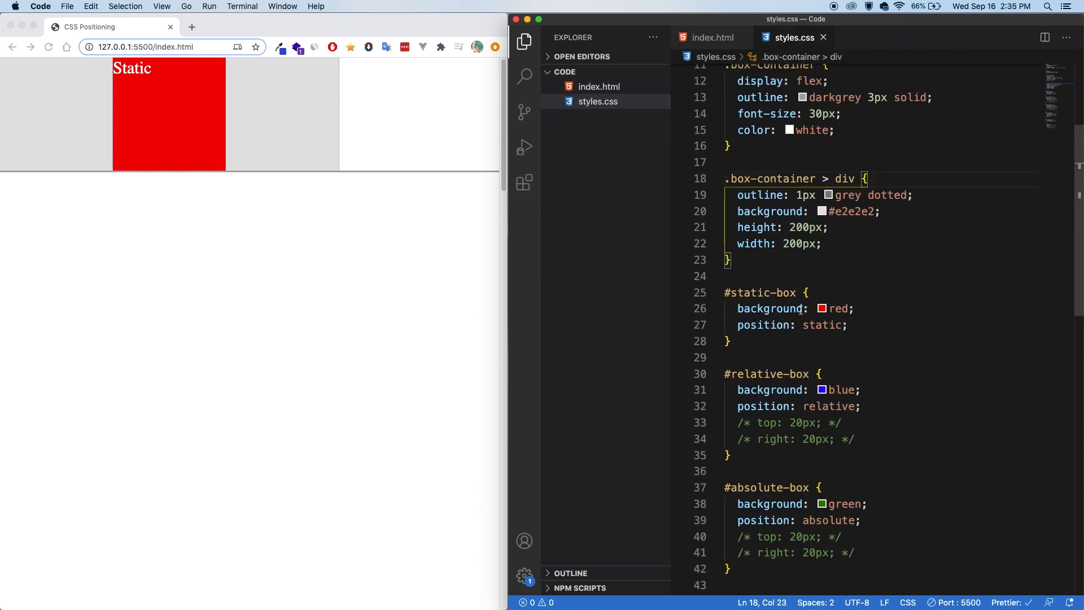
scroll("up", 3)
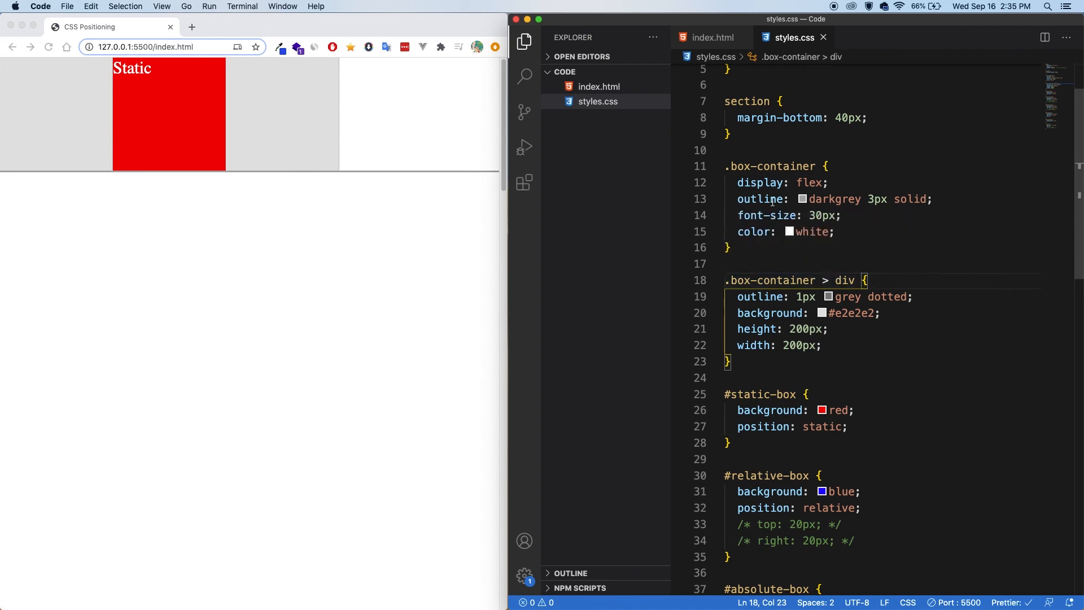
scroll("up", 3)
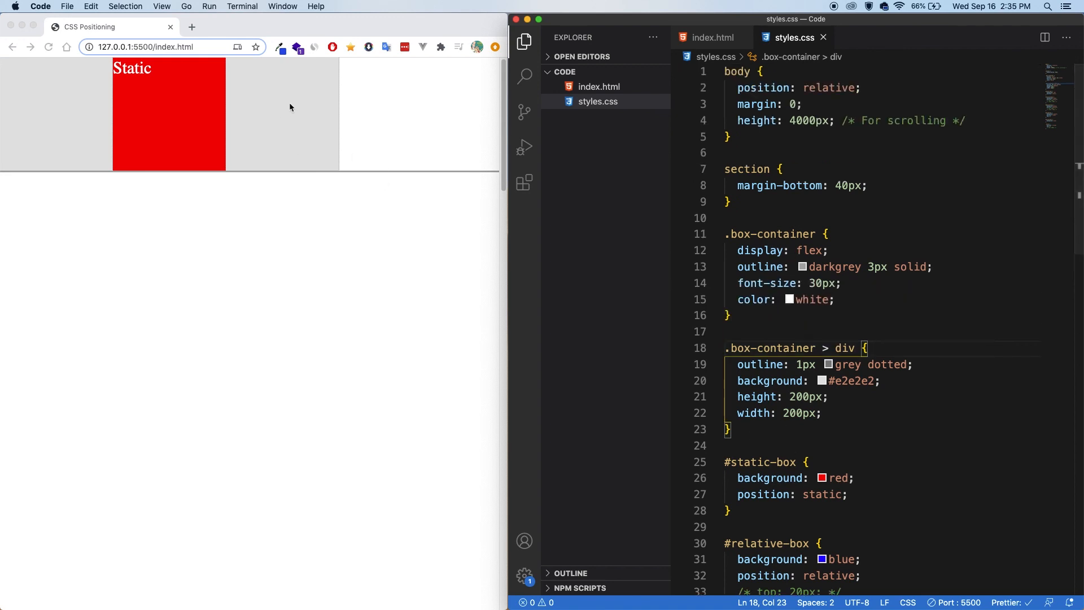
mouse_move(126, 102)
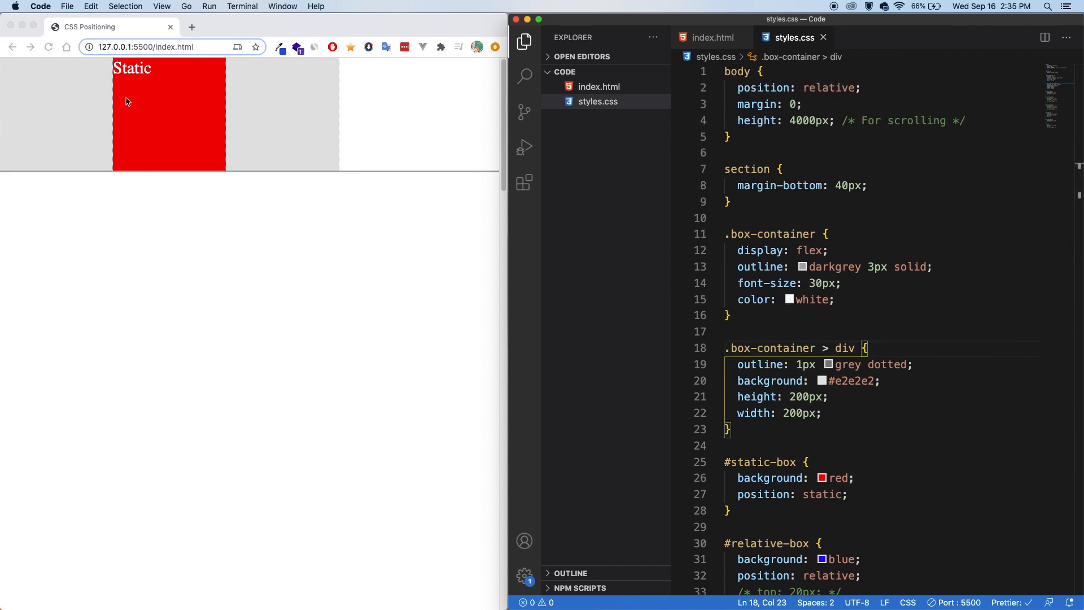
mouse_move(274, 136)
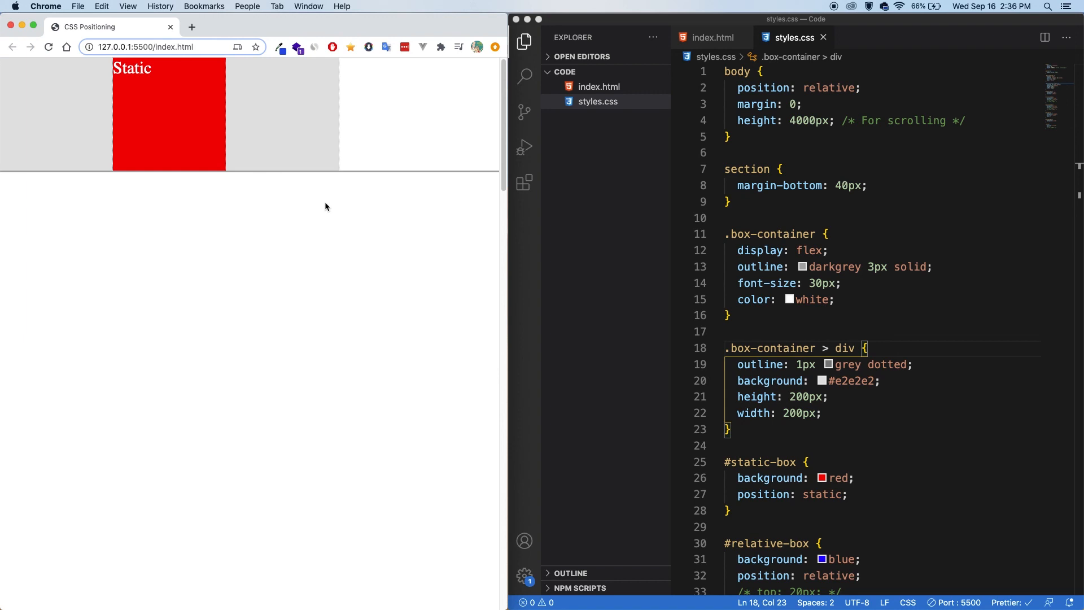
mouse_move(39, 127)
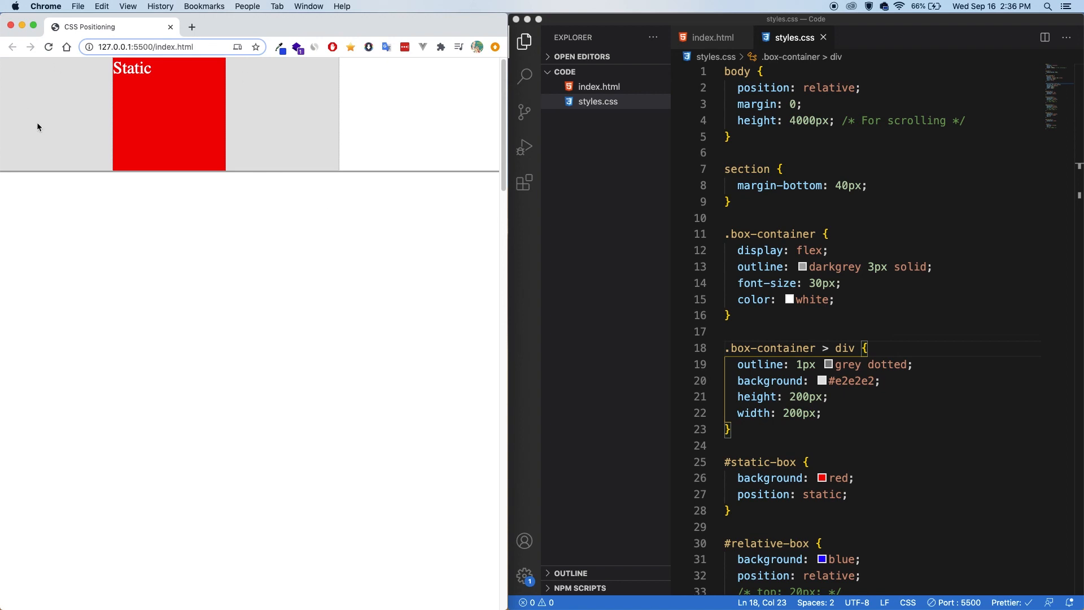
mouse_move(207, 110)
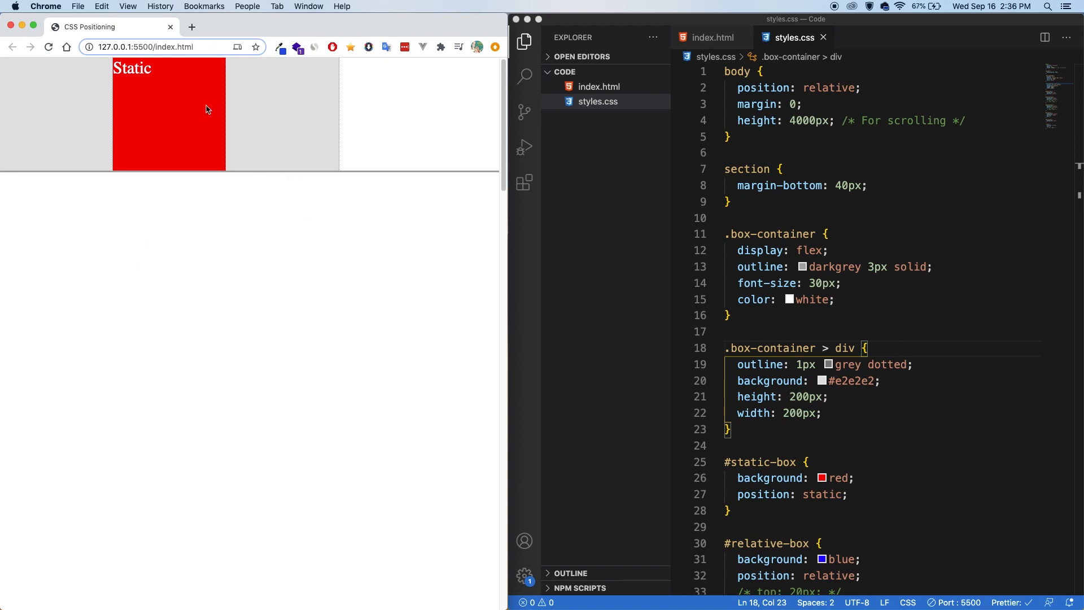
left_click(712, 38)
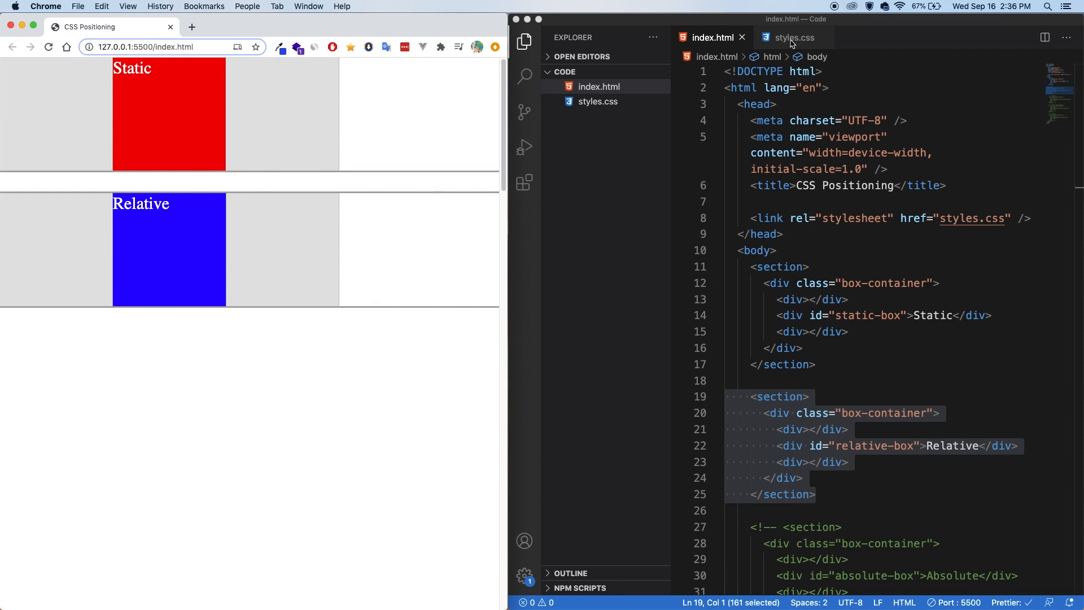
left_click(791, 37)
type("right: 20px;")
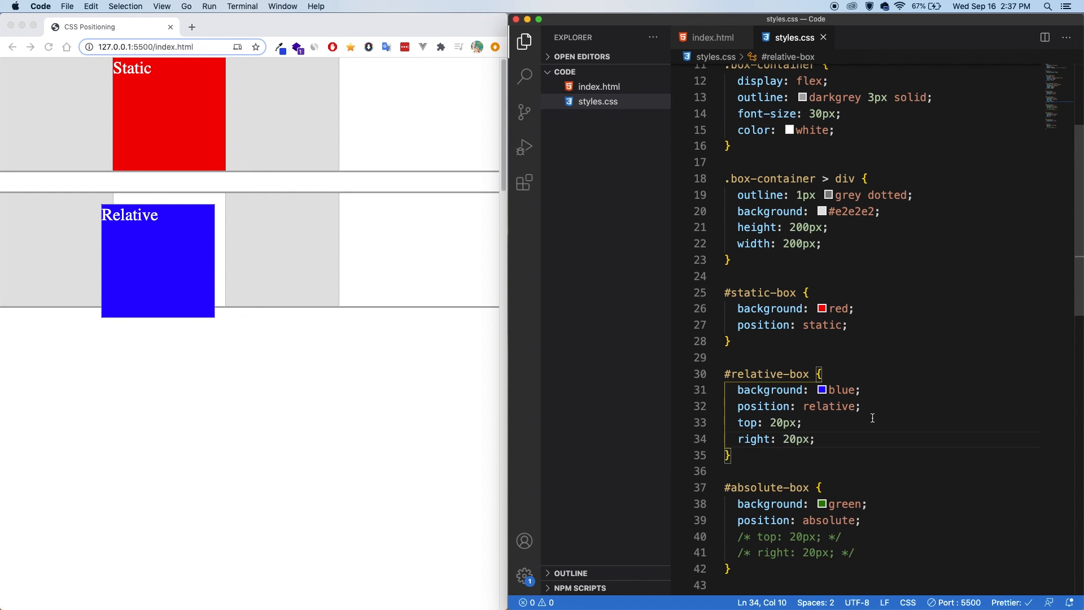
mouse_move(272, 253)
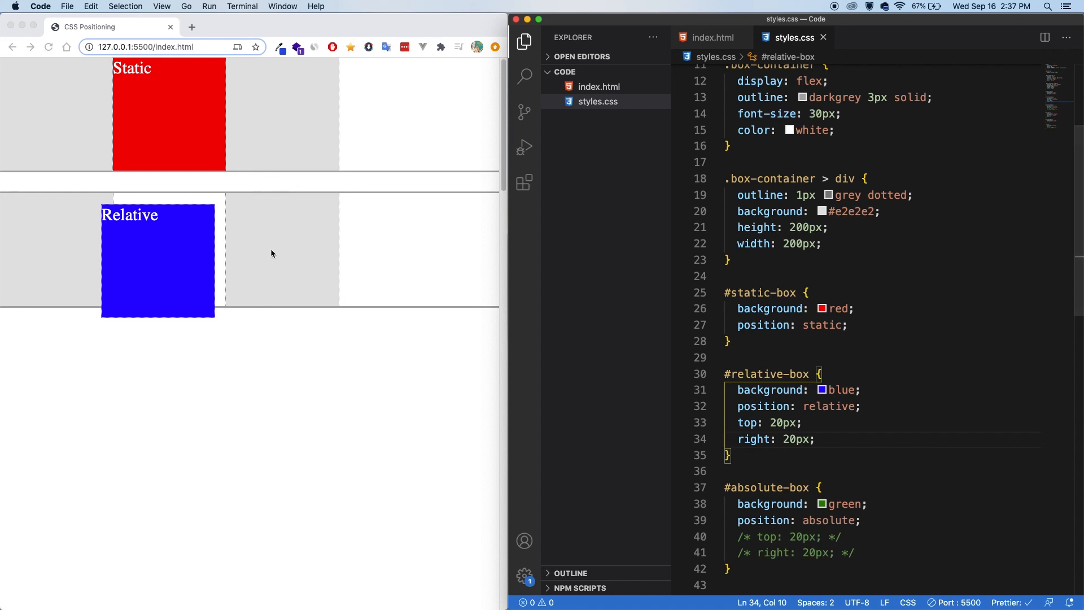
mouse_move(302, 281)
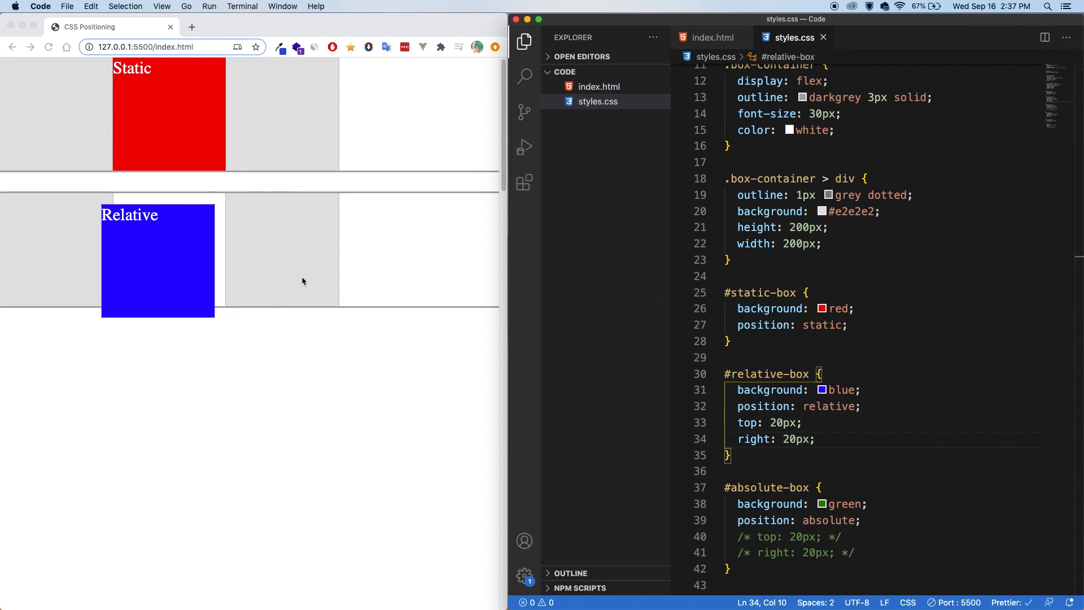
mouse_move(176, 218)
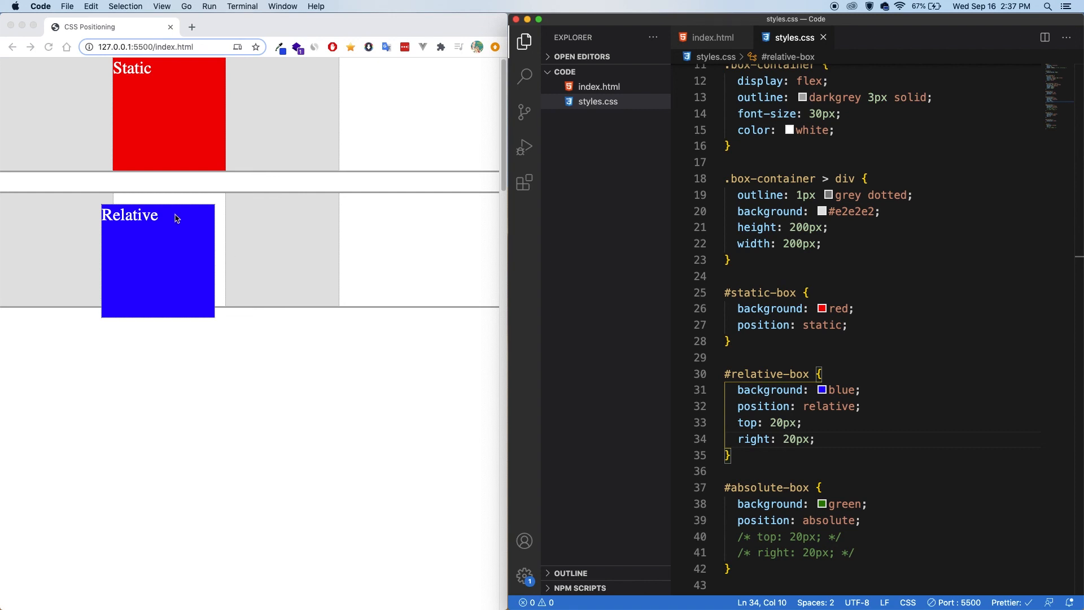
mouse_move(204, 316)
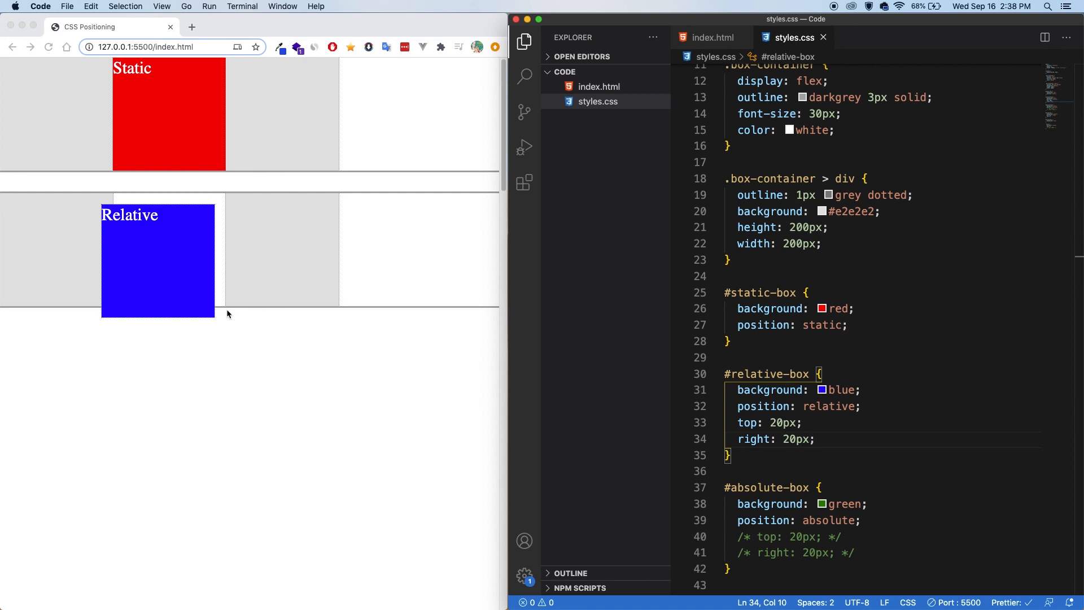
Uncomment the absolute-box section in index.html so the green Absolute box appears below Relative
left_click(713, 37)
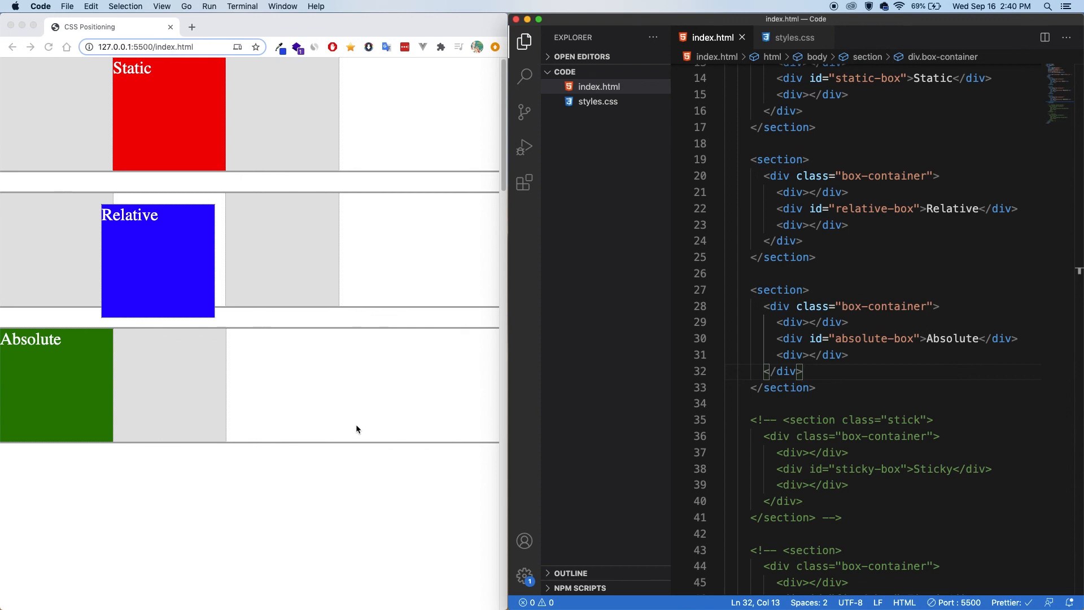
mouse_move(131, 414)
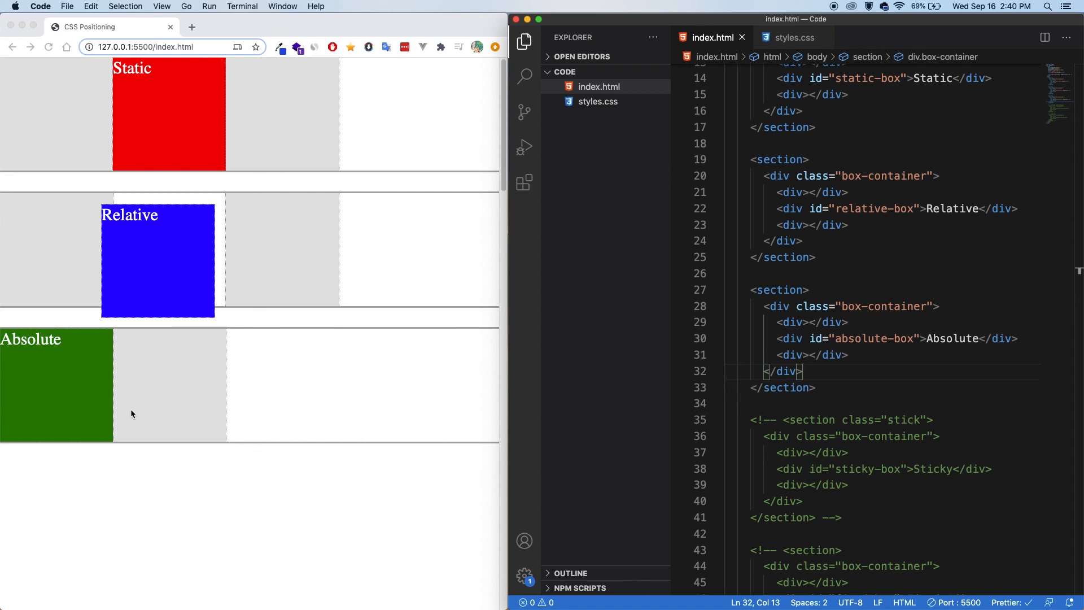
mouse_move(228, 332)
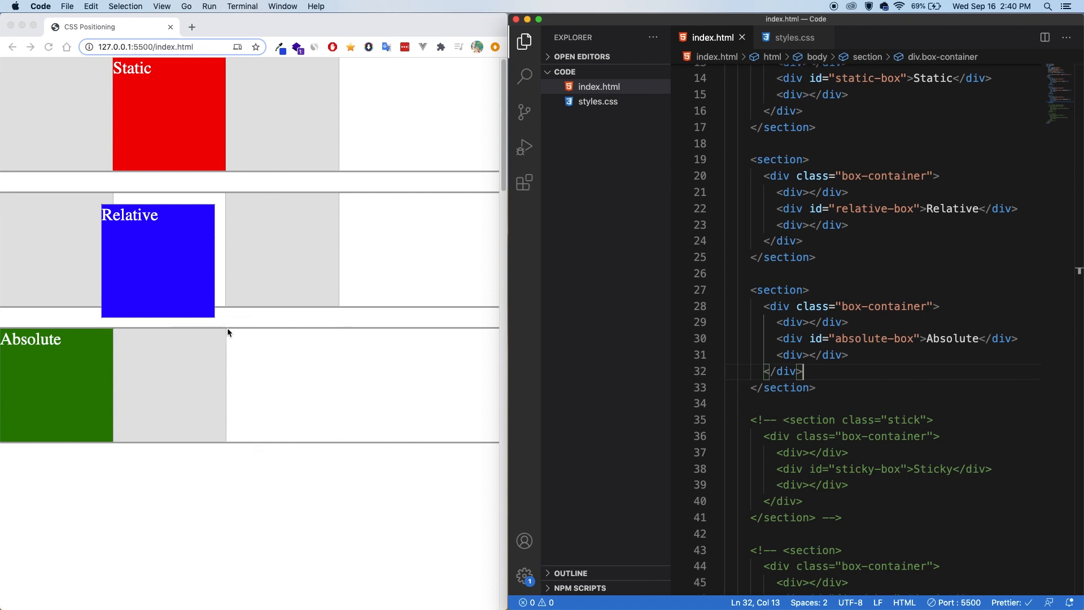
mouse_move(239, 414)
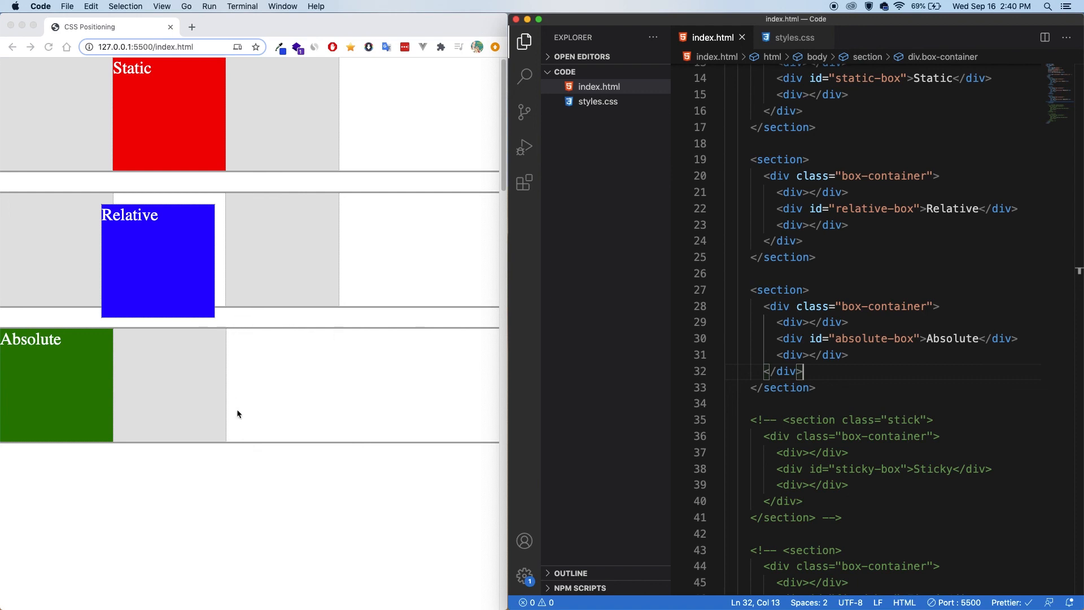
mouse_move(145, 399)
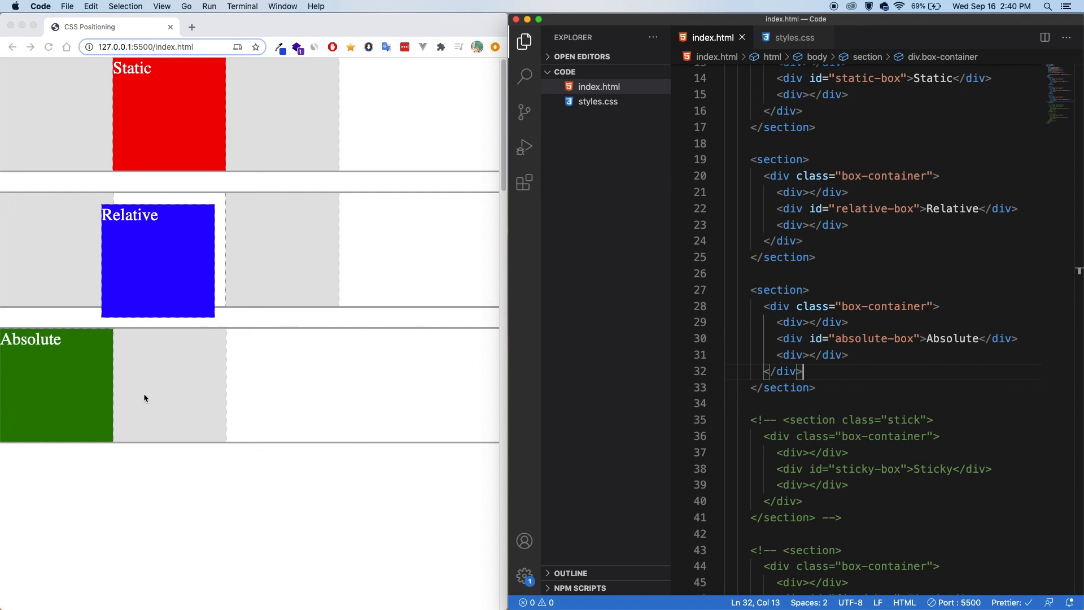
mouse_move(213, 310)
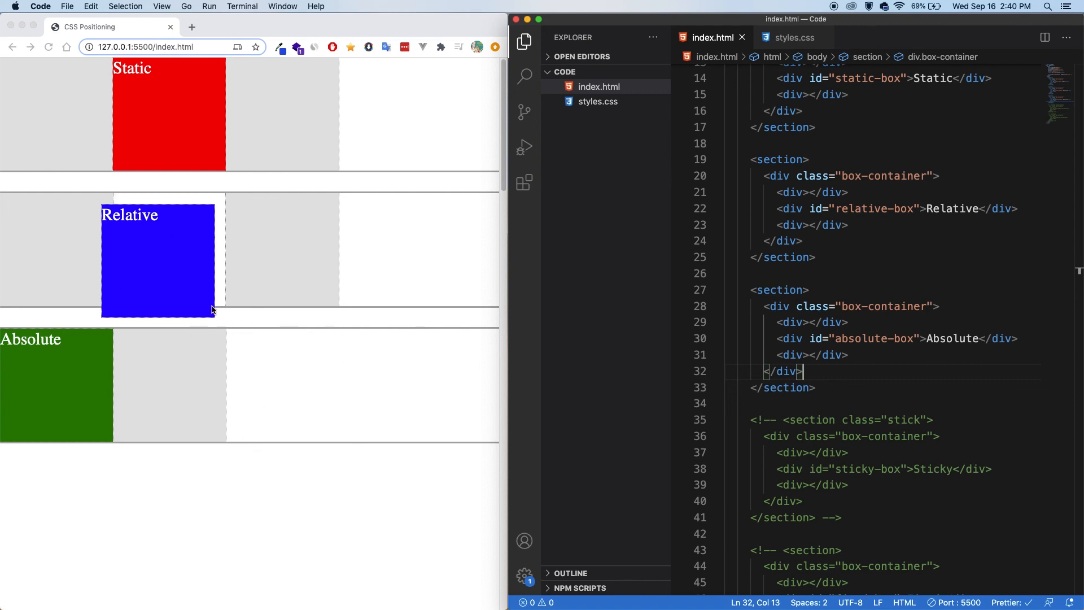
mouse_move(114, 334)
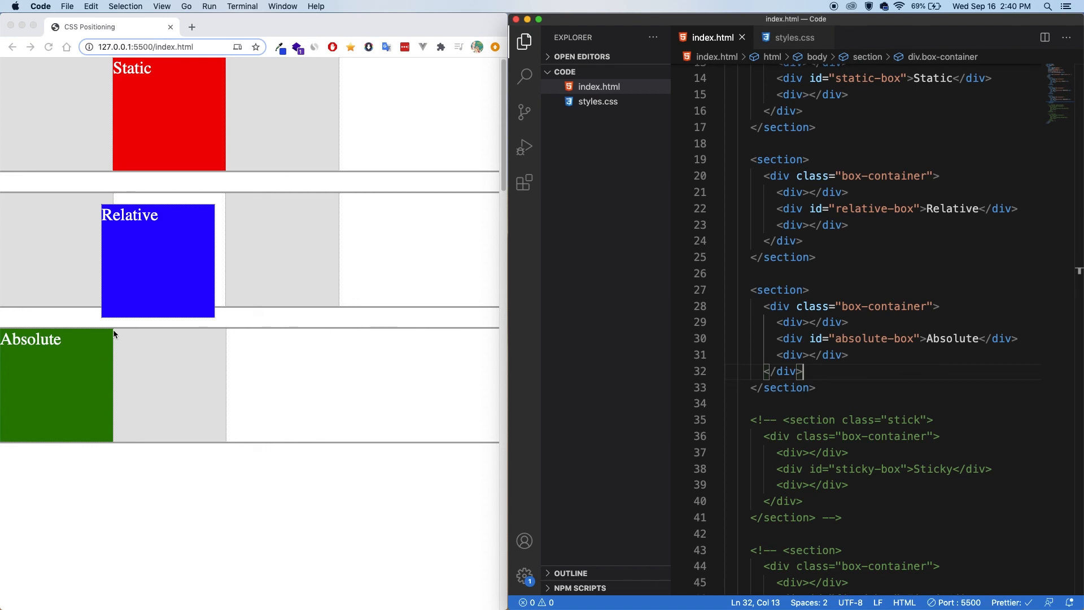
mouse_move(230, 397)
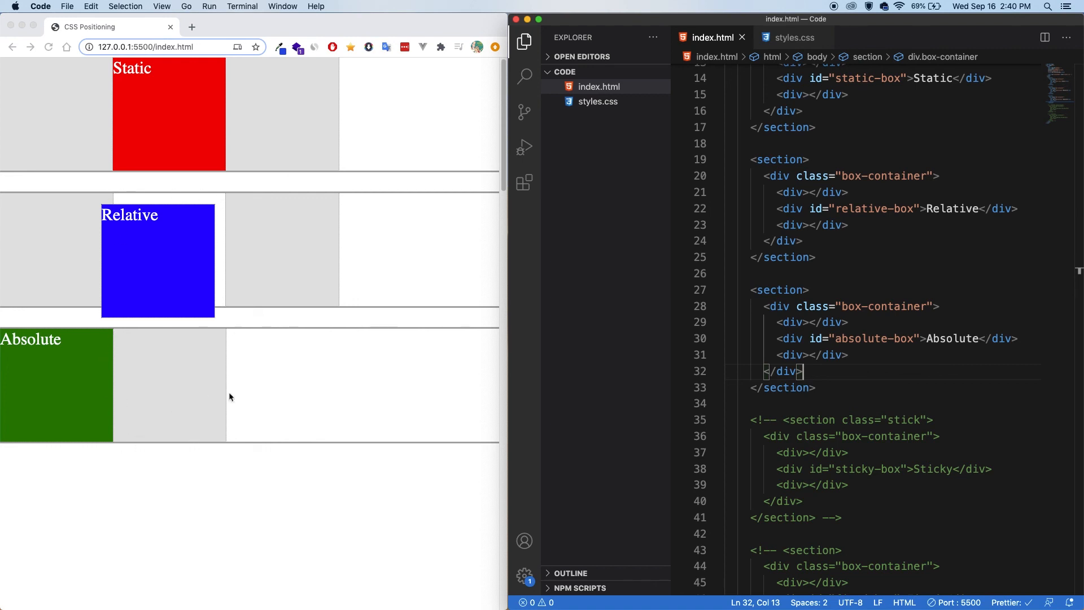
mouse_move(175, 378)
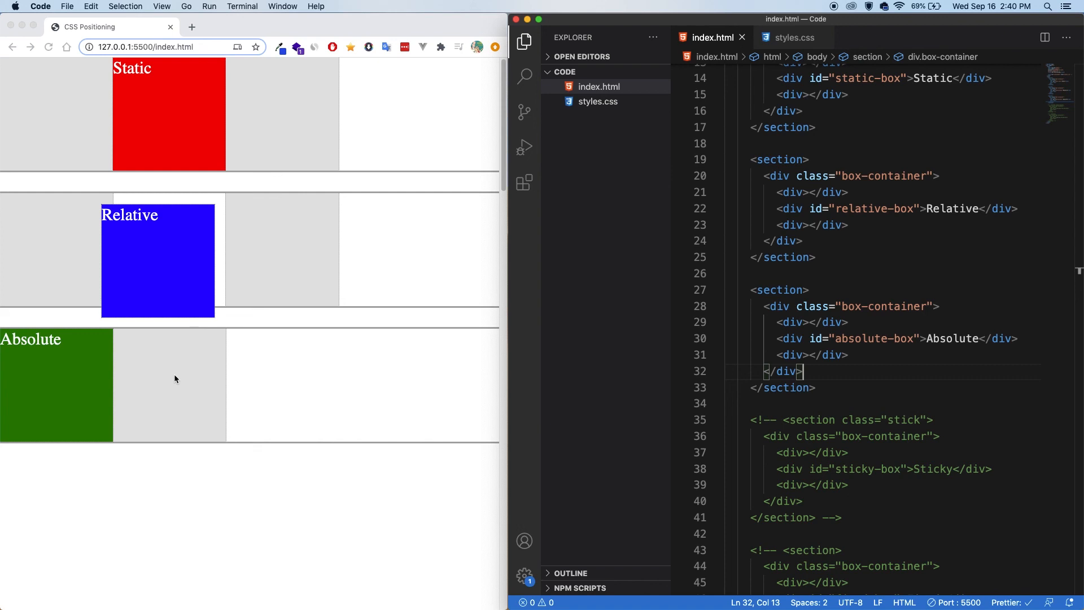
mouse_move(108, 451)
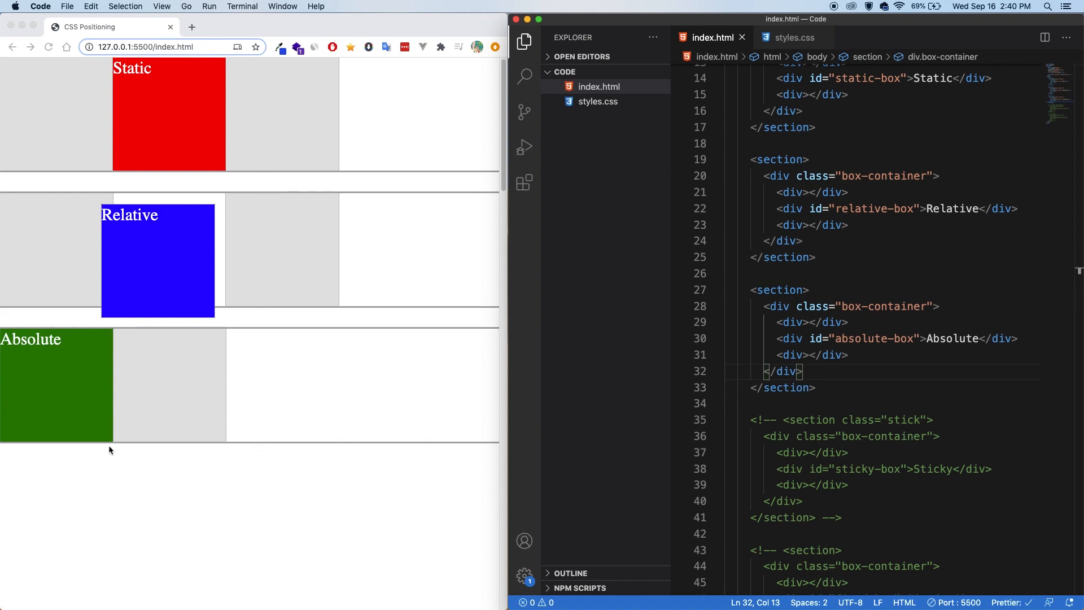
mouse_move(125, 449)
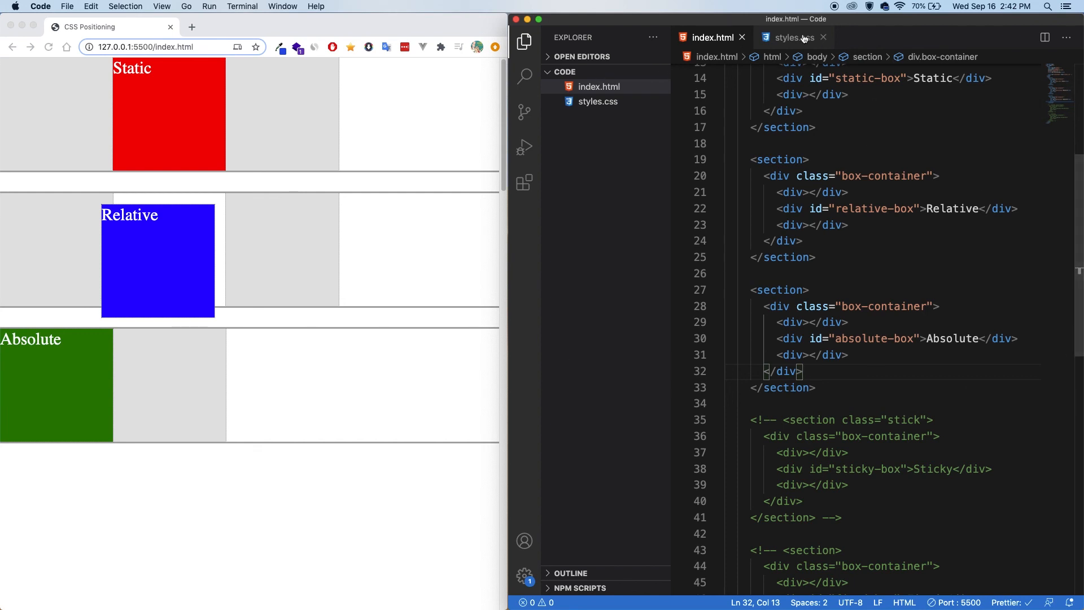
Activate top: 20px and right: 20px in the #absolute-box rule of styles.css
left_click(791, 37)
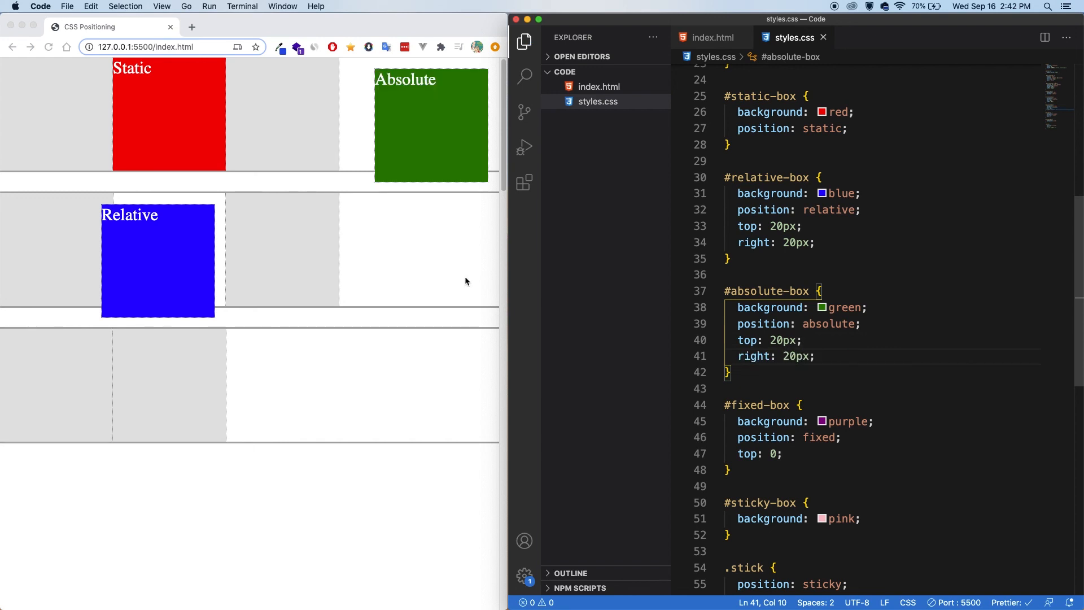
mouse_move(500, 70)
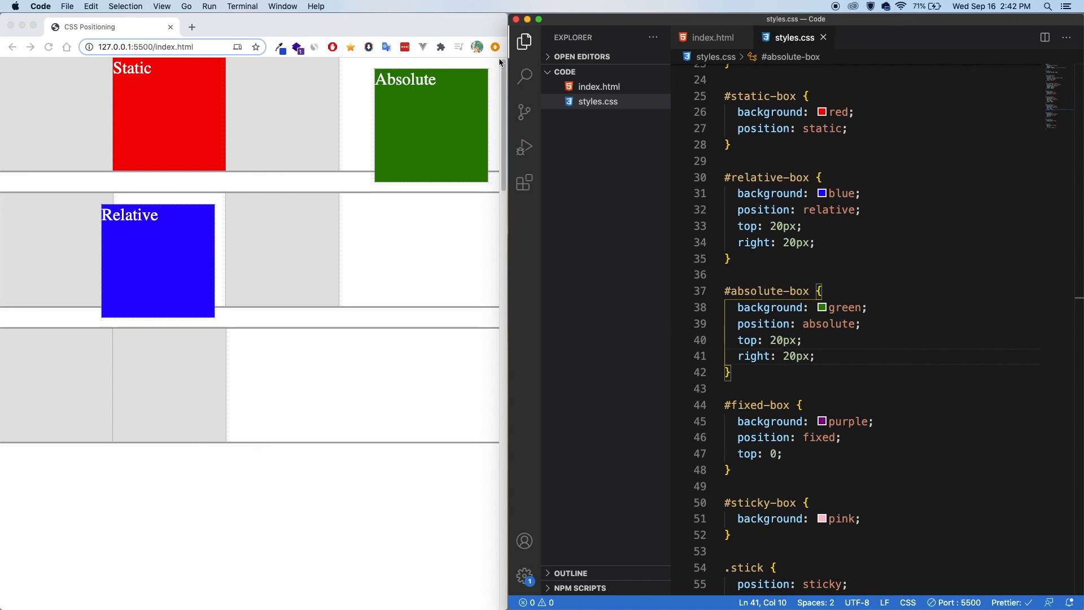
mouse_move(461, 64)
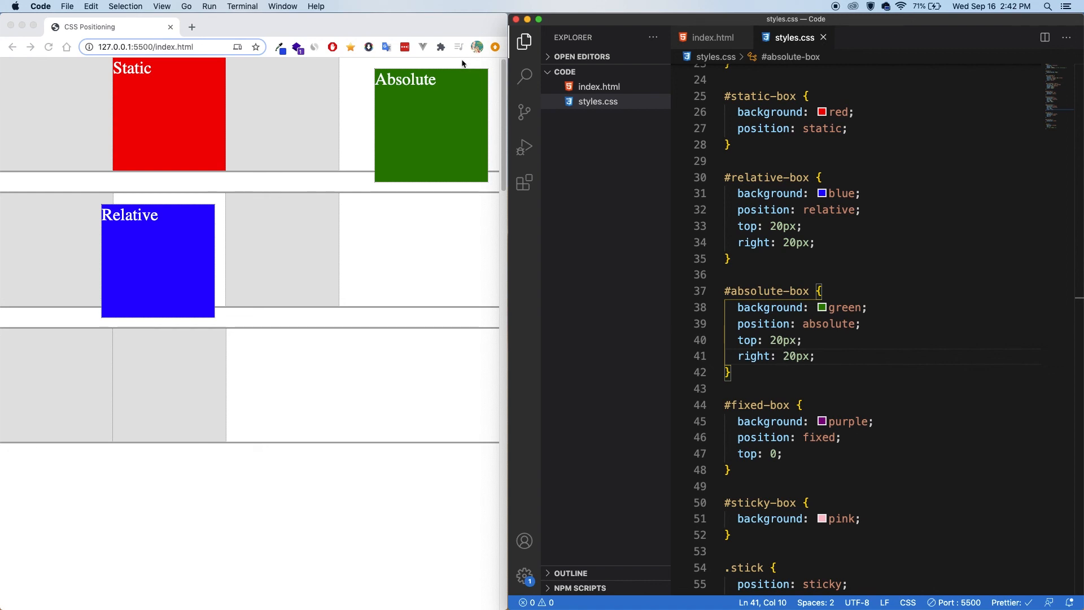
mouse_move(501, 113)
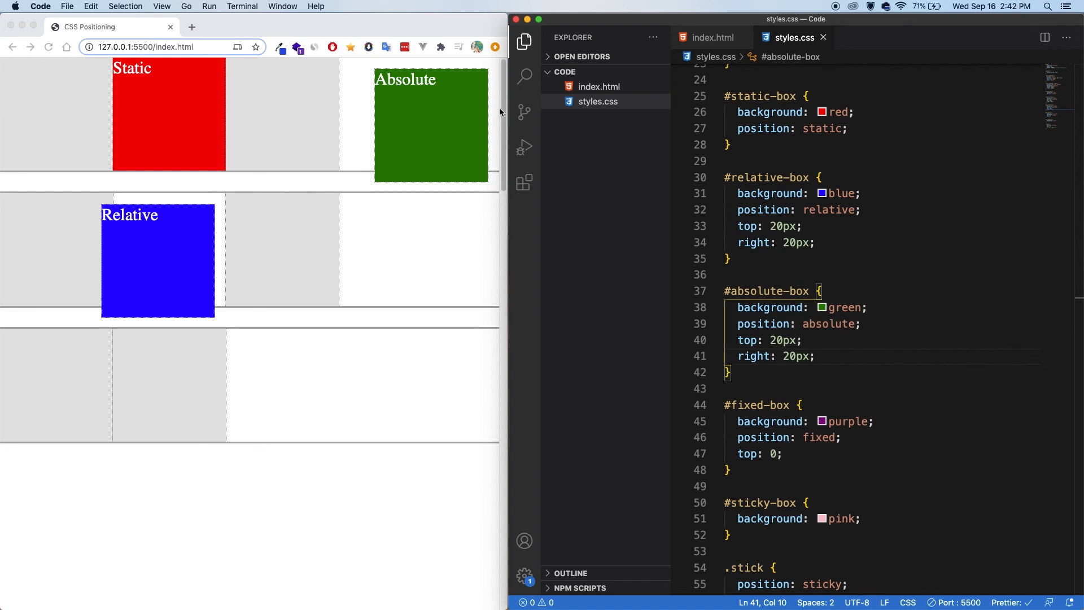
scroll("up", 3)
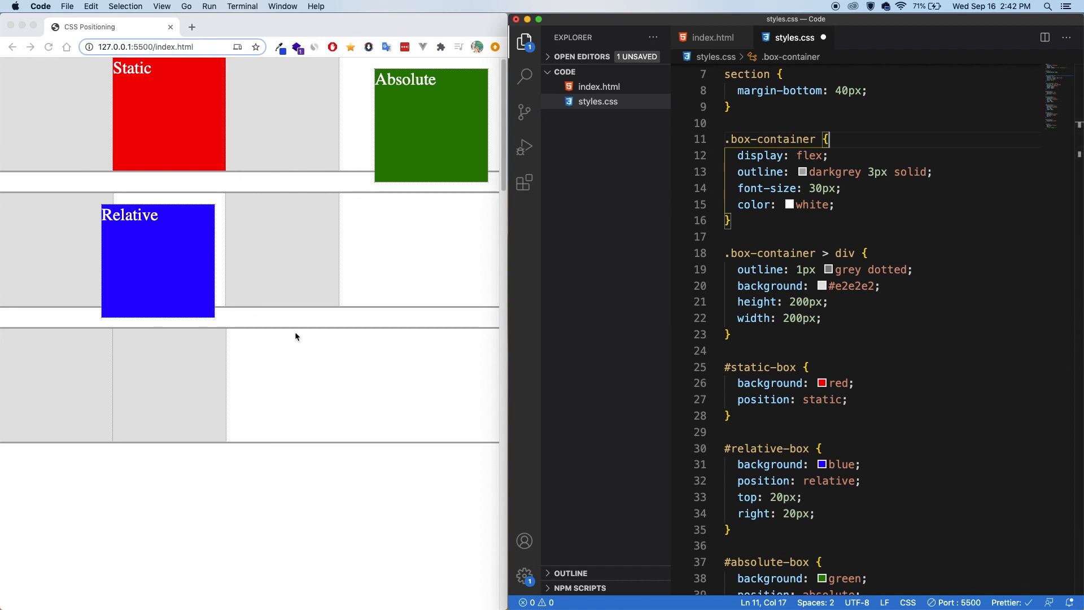
mouse_move(487, 454)
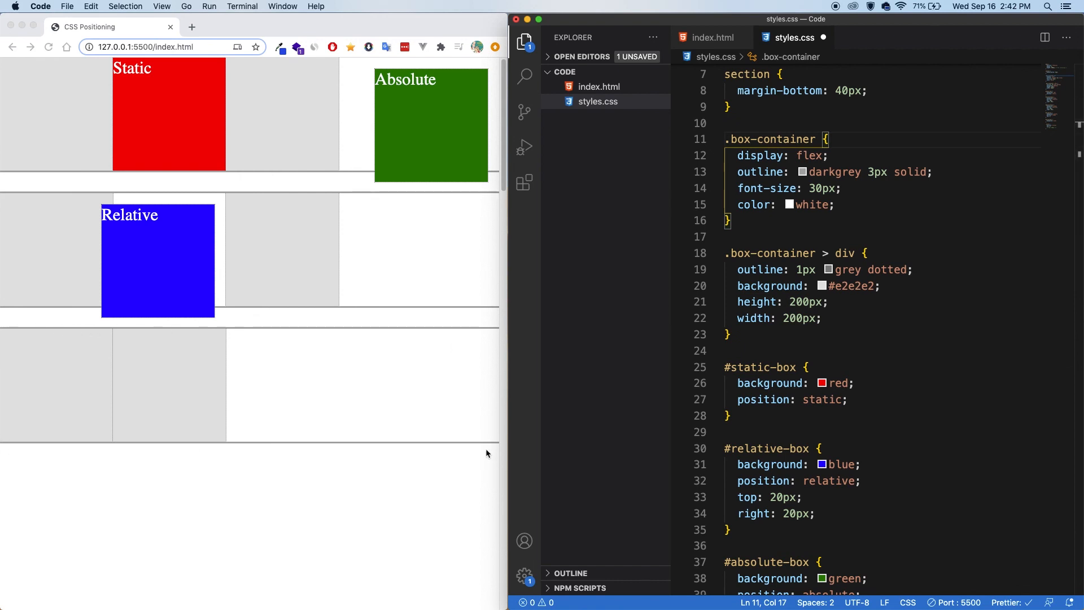
mouse_move(512, 449)
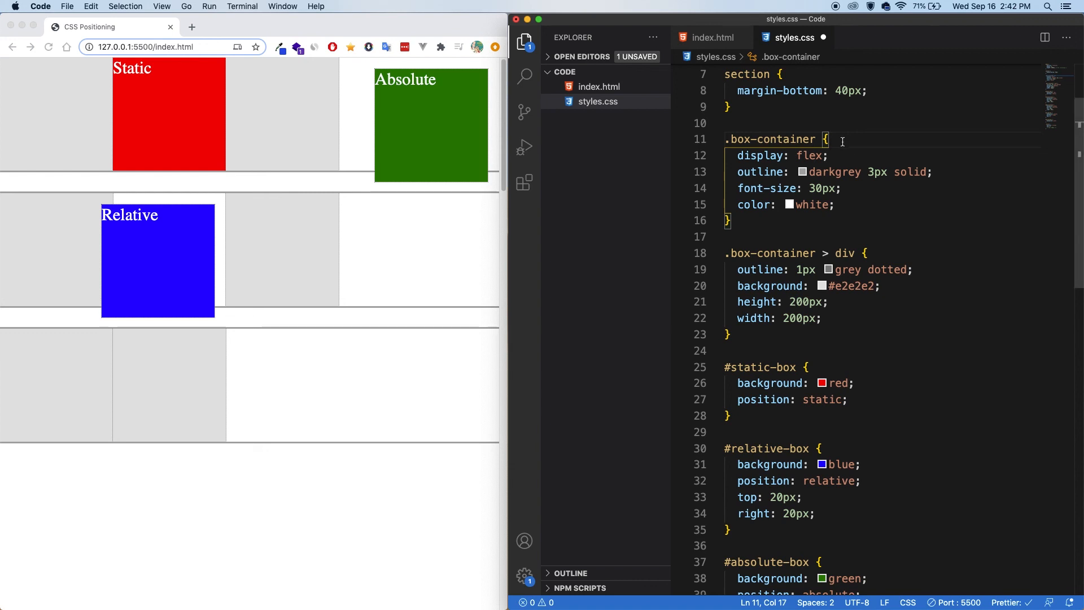
mouse_move(455, 82)
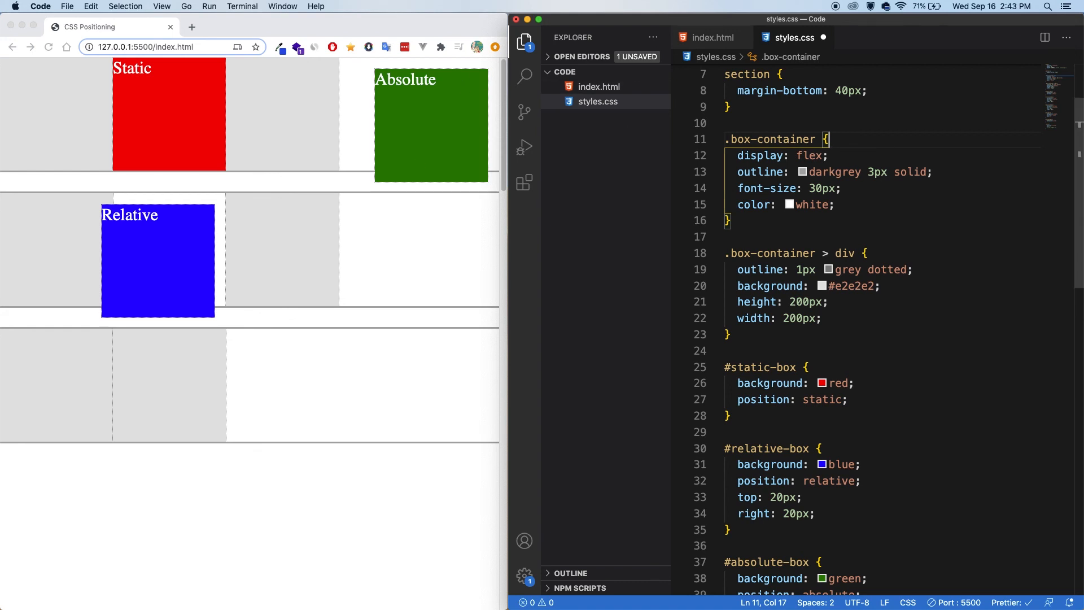
Add position: relative to the .box-container rule in styles.css
type("position: relative;")
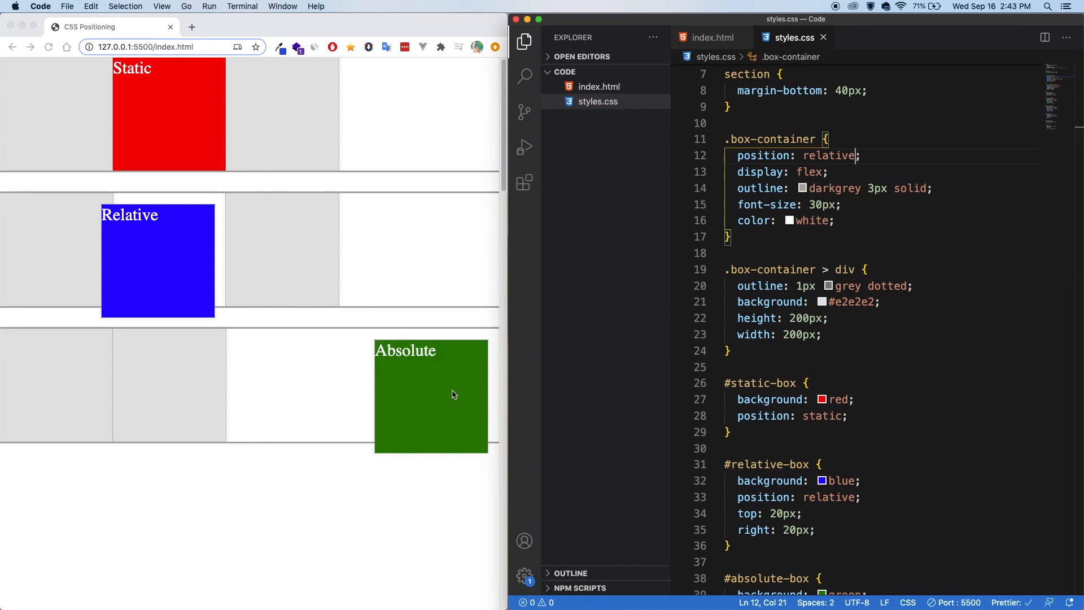
mouse_move(491, 419)
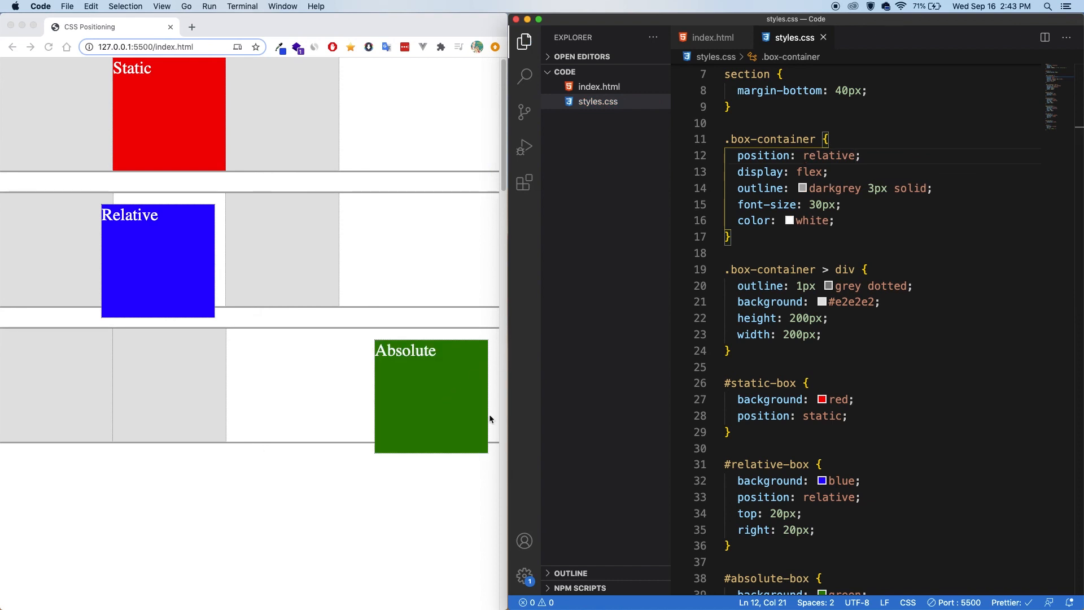
mouse_move(3, 62)
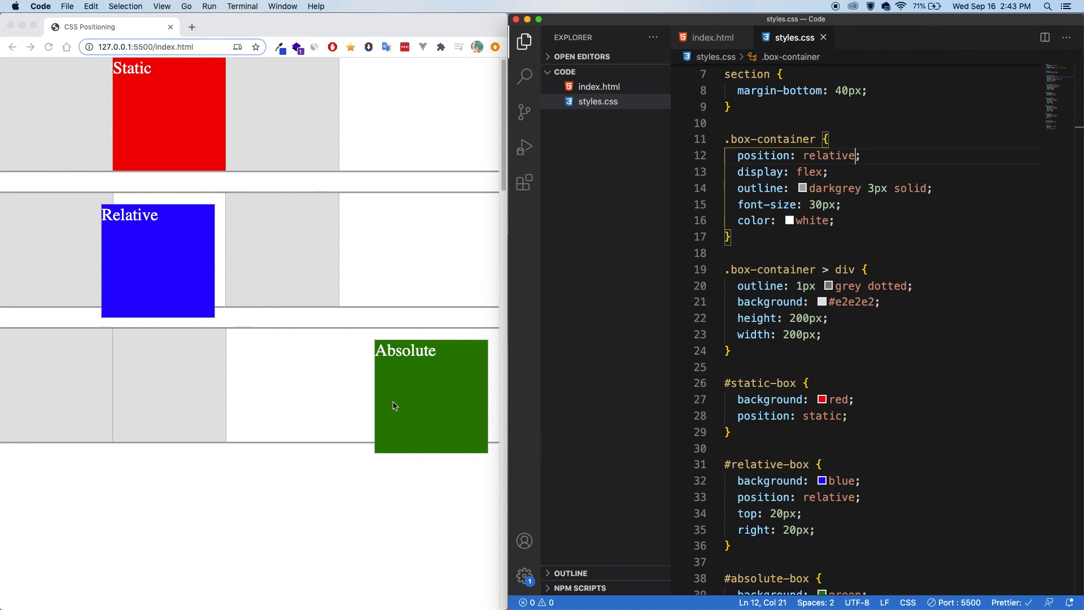
mouse_move(426, 448)
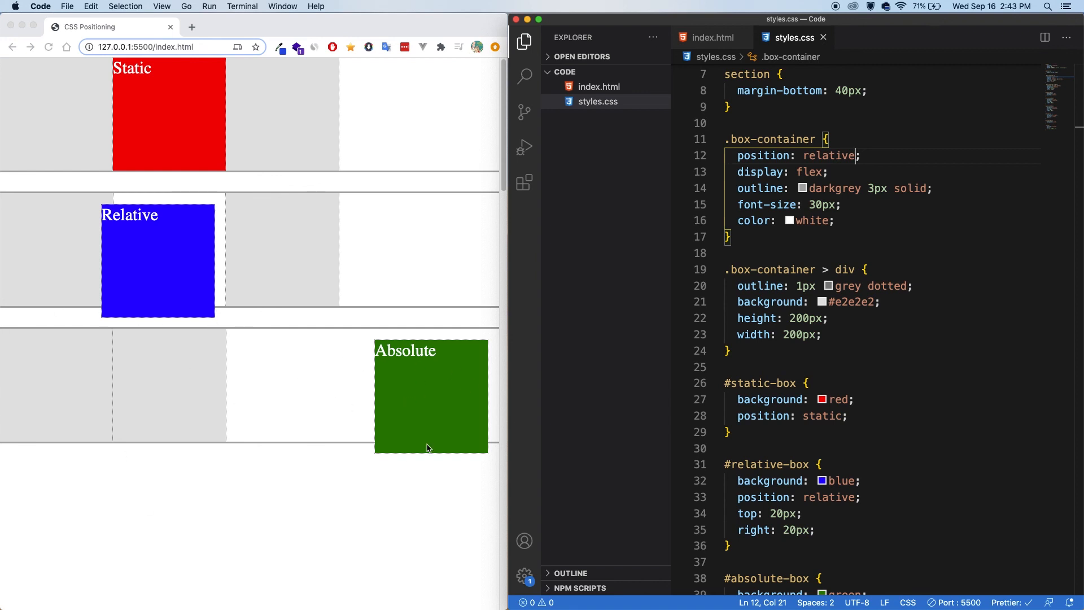
mouse_move(445, 337)
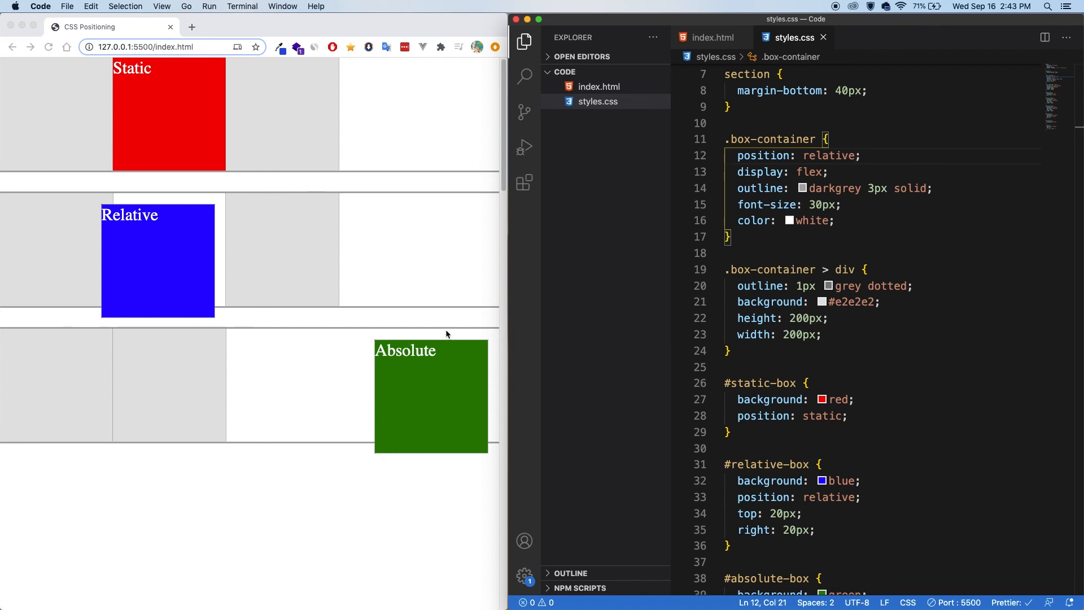
mouse_move(490, 380)
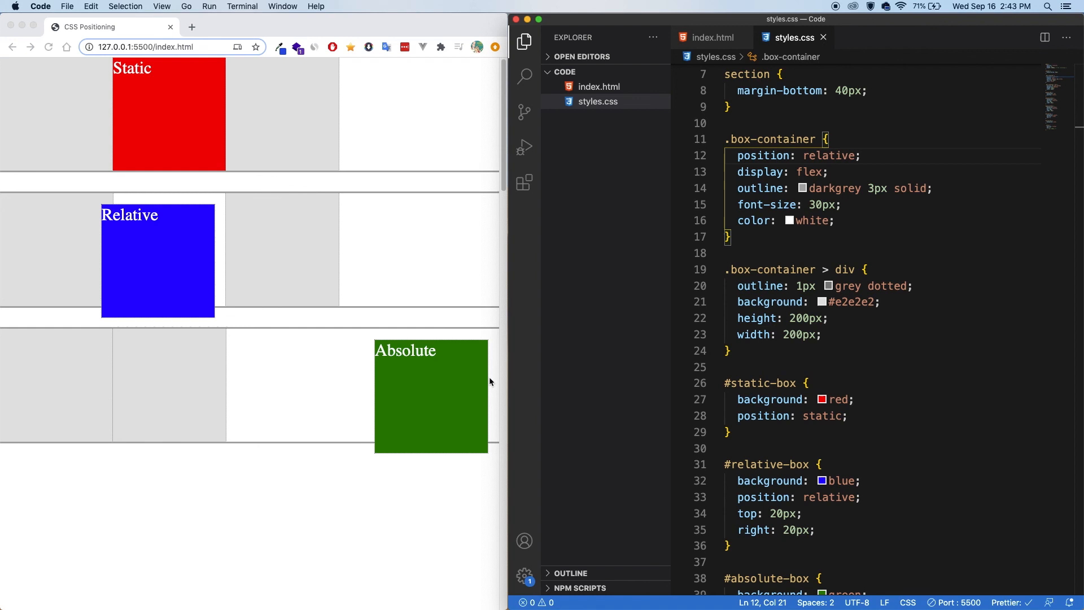
mouse_move(521, 267)
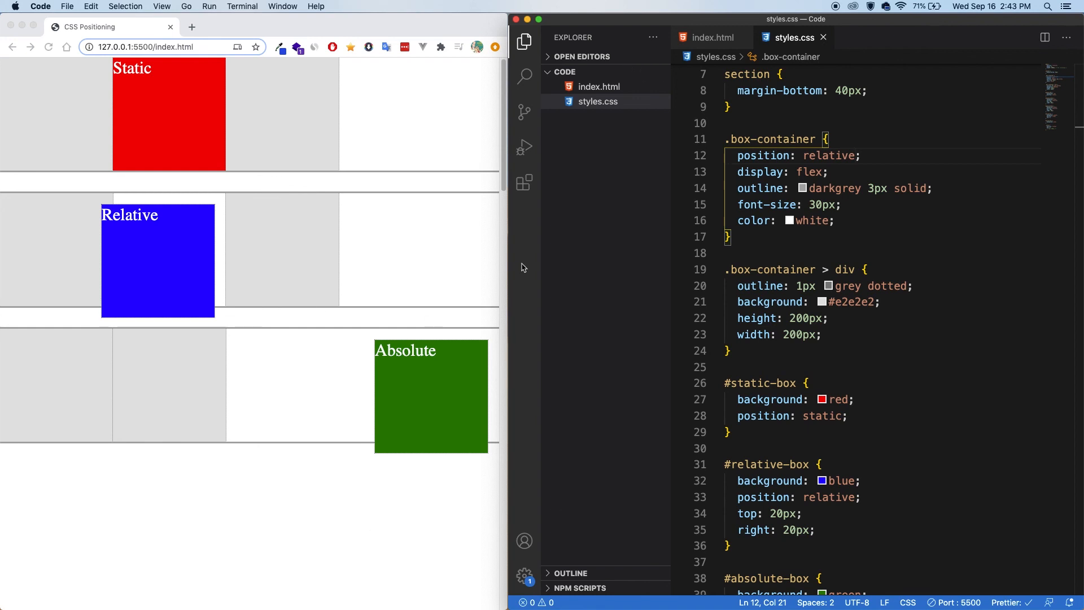
Scroll the Chrome page down to confirm the purple Fixed box stays pinned at the top left
left_click(713, 38)
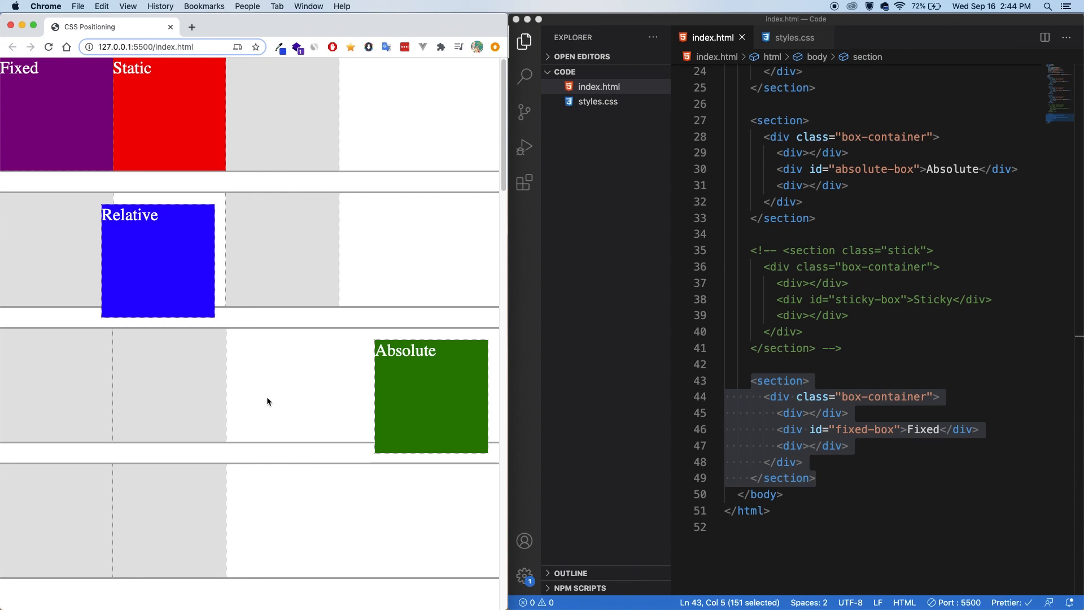
mouse_move(136, 527)
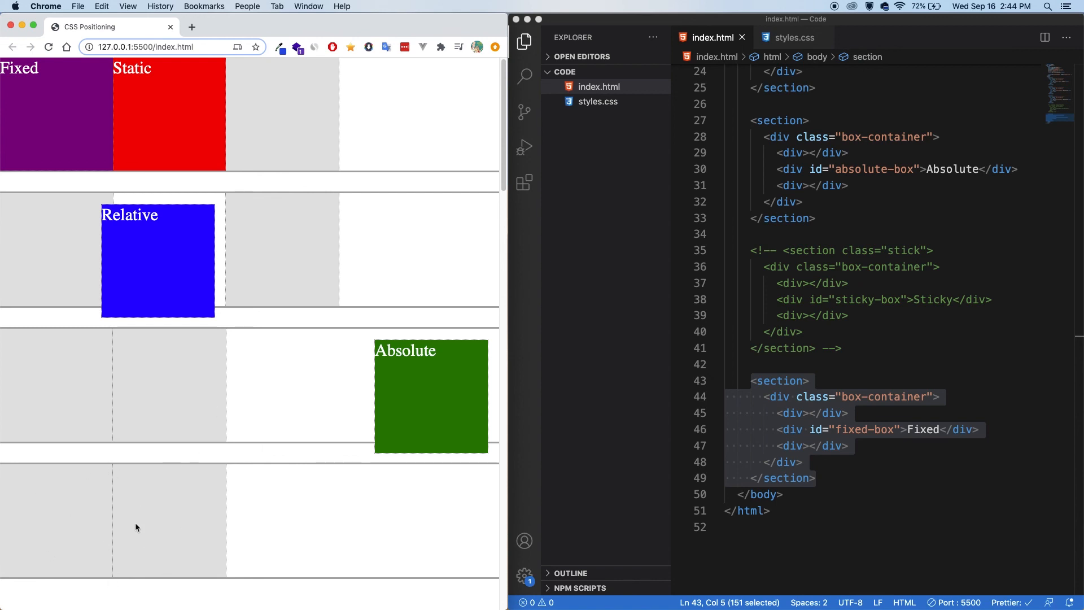
mouse_move(113, 571)
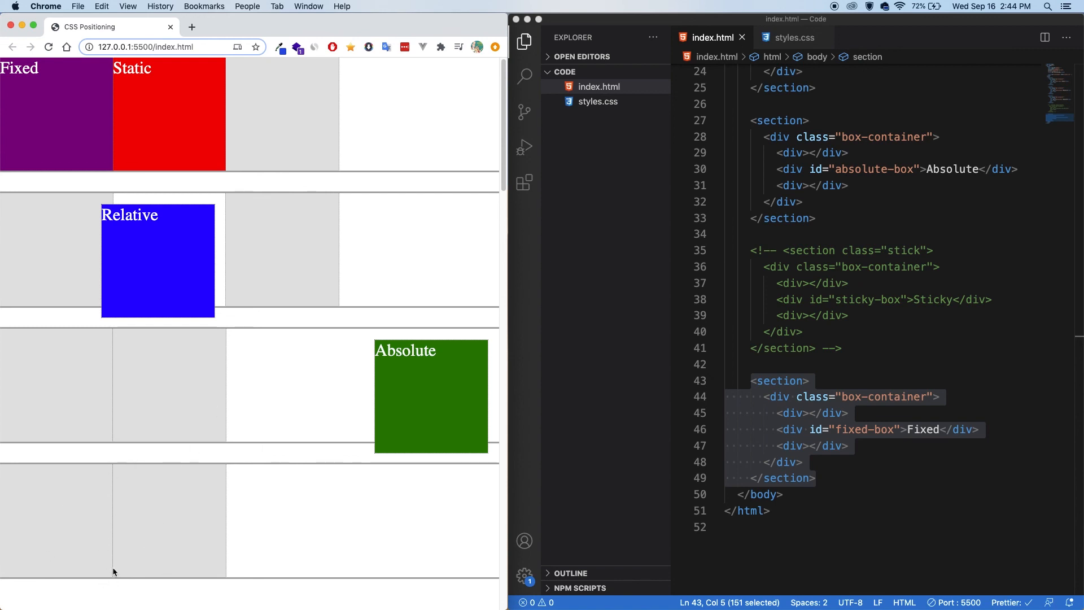
mouse_move(117, 525)
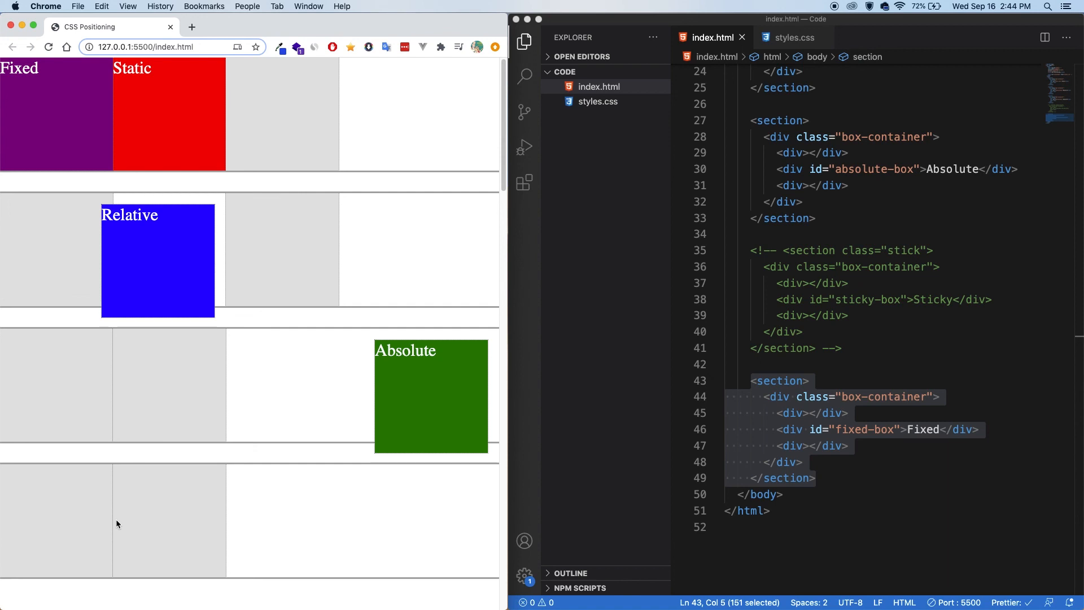
mouse_move(311, 469)
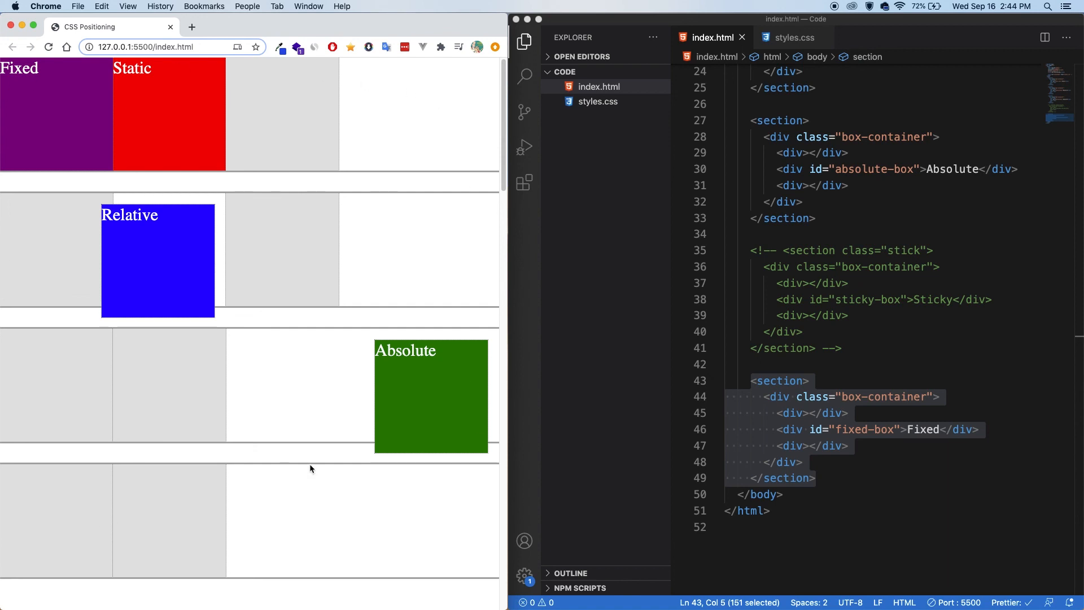
mouse_move(233, 357)
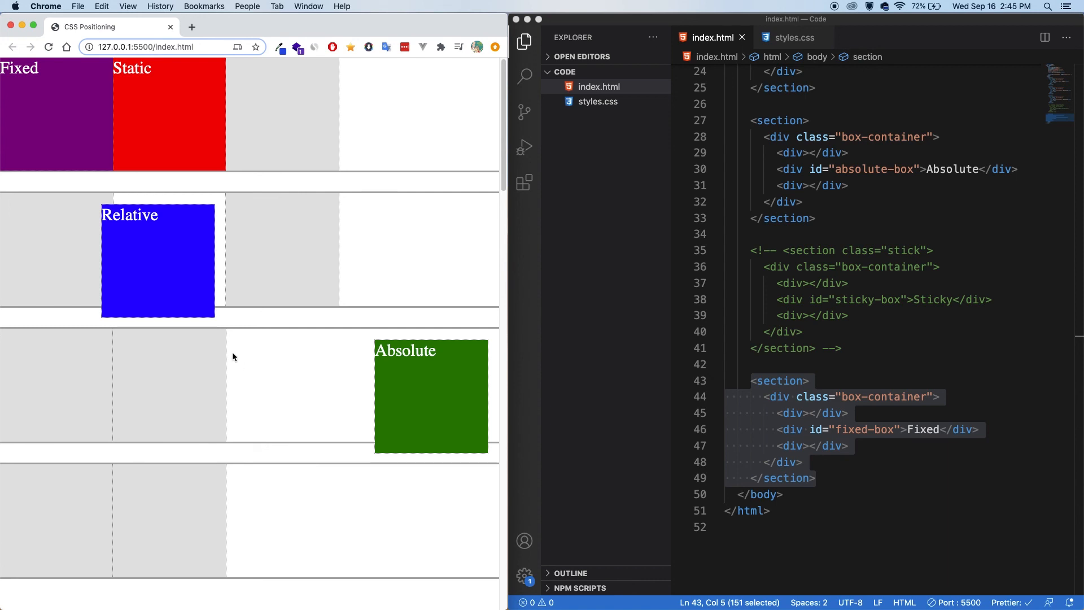
scroll("down", 3)
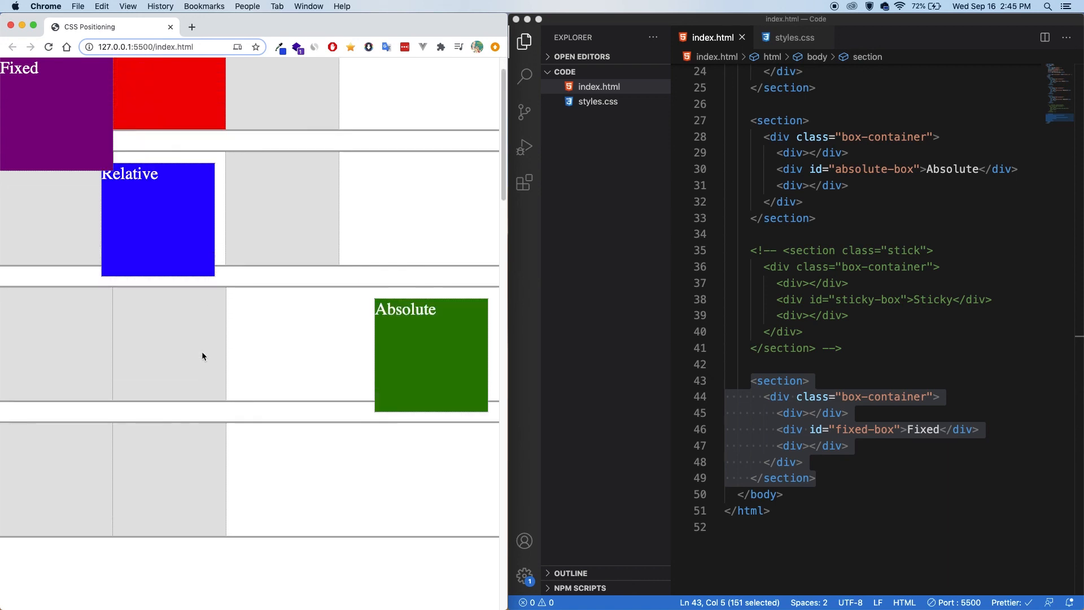
scroll("down", 3)
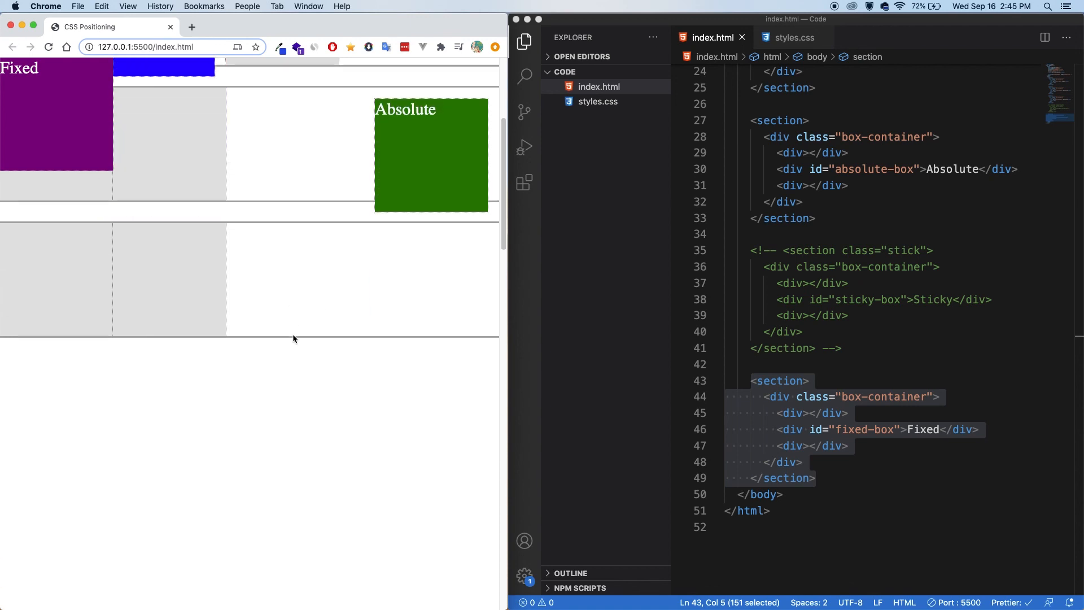
scroll("down", 3)
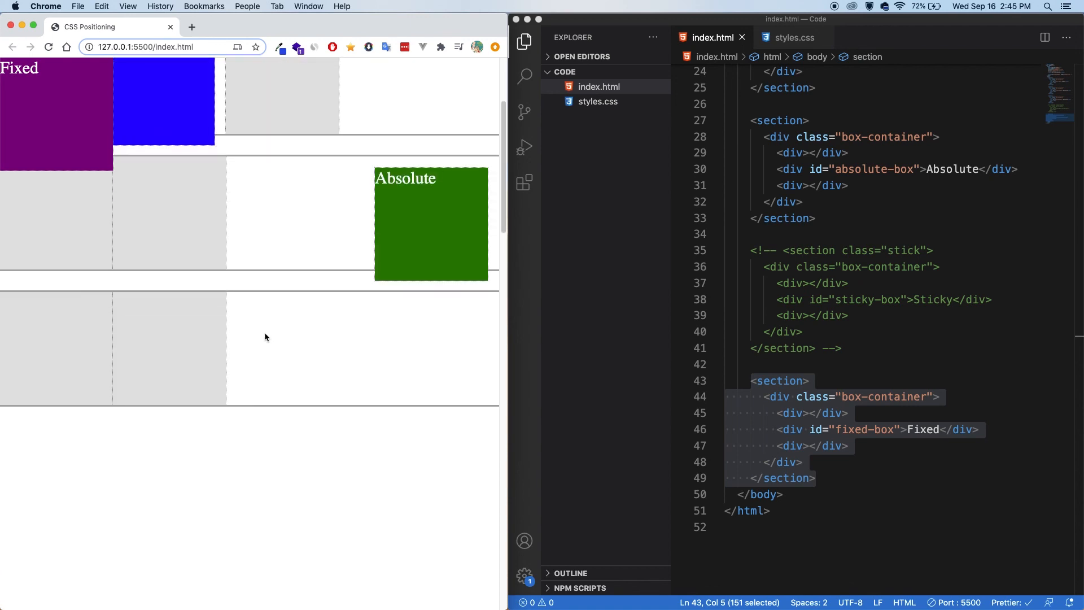
Give #fixed-box left: 20px and change its top from 0 to 50px in styles.css
left_click(805, 201)
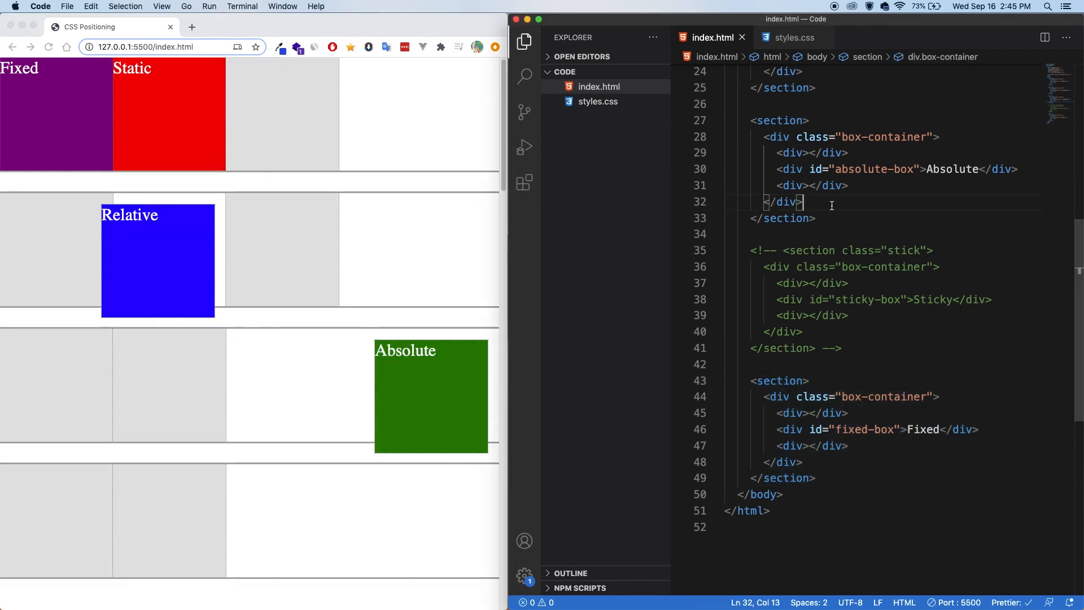
left_click(791, 37)
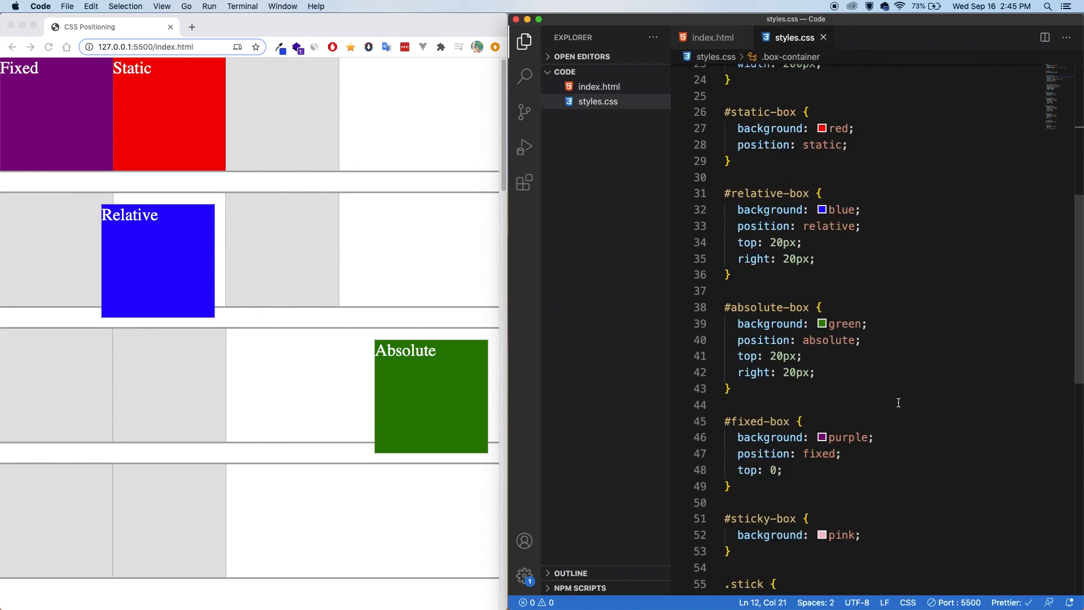
type("le")
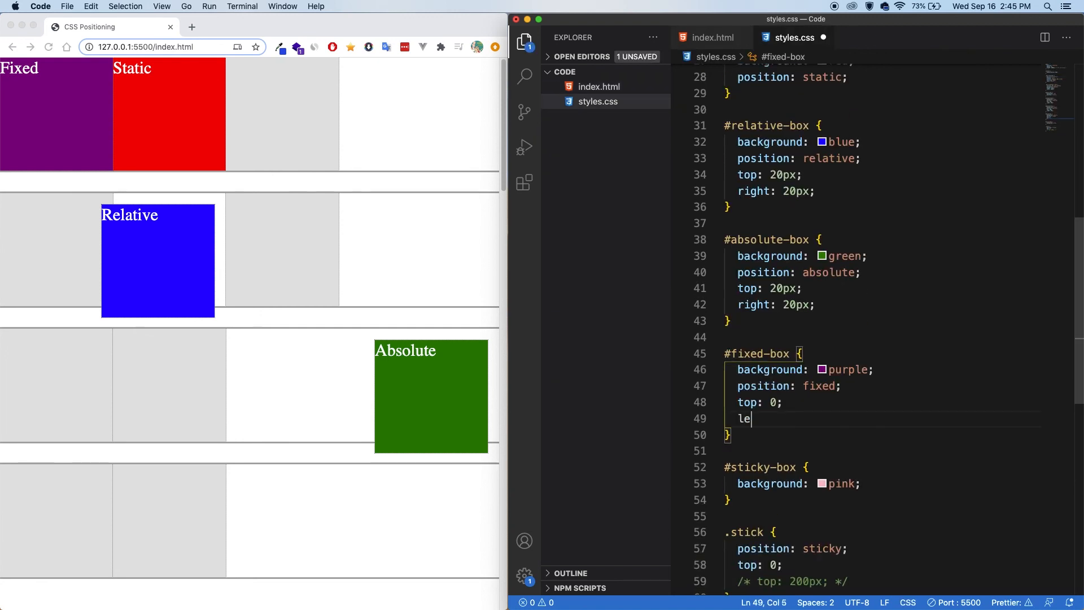
type("ft: 20px;")
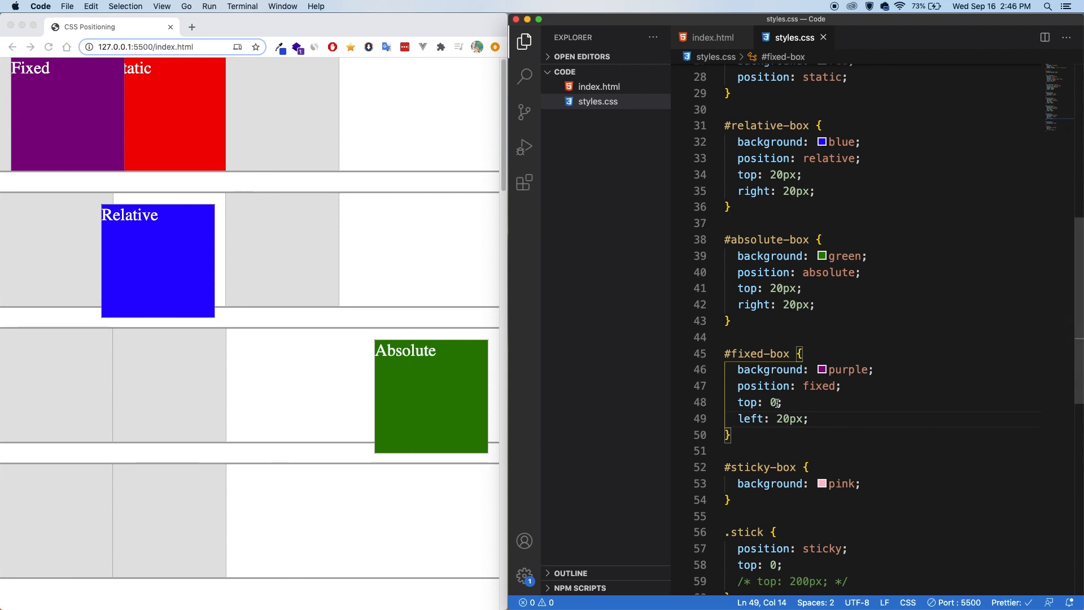
type("50px")
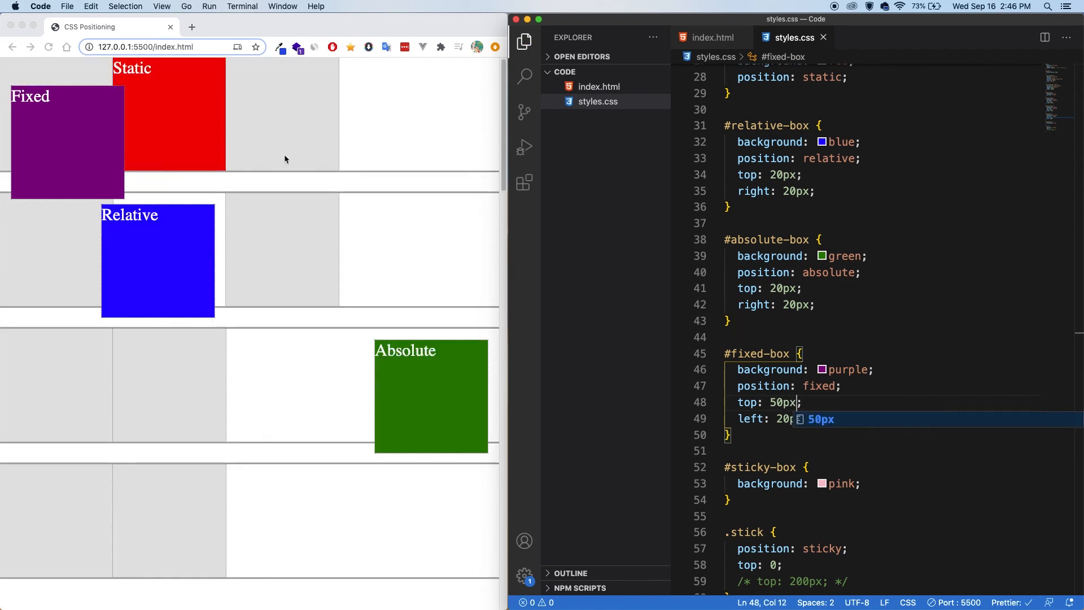
mouse_move(230, 59)
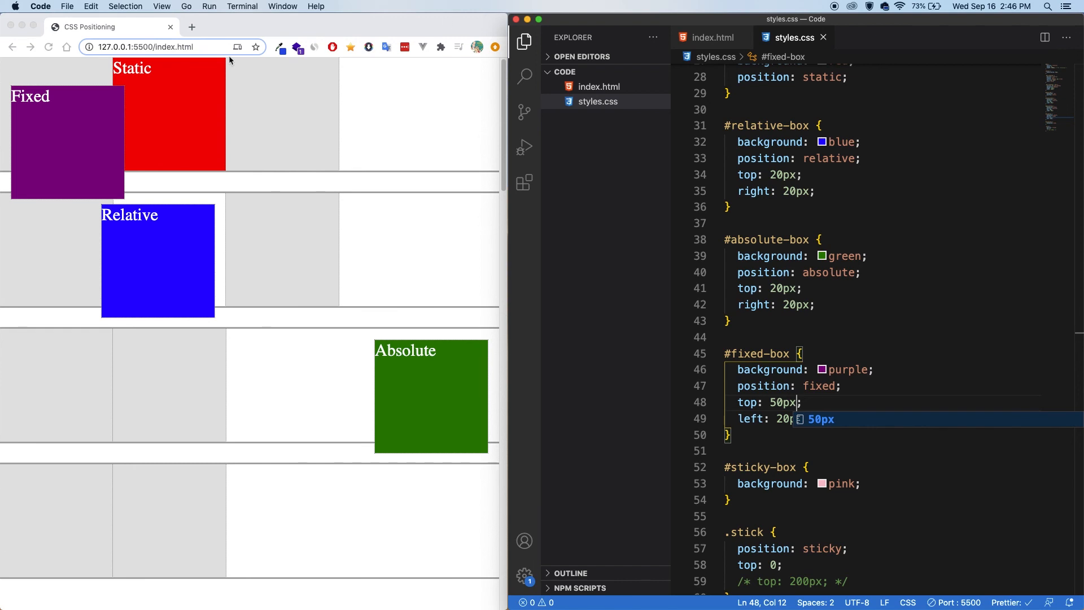
left_click(713, 37)
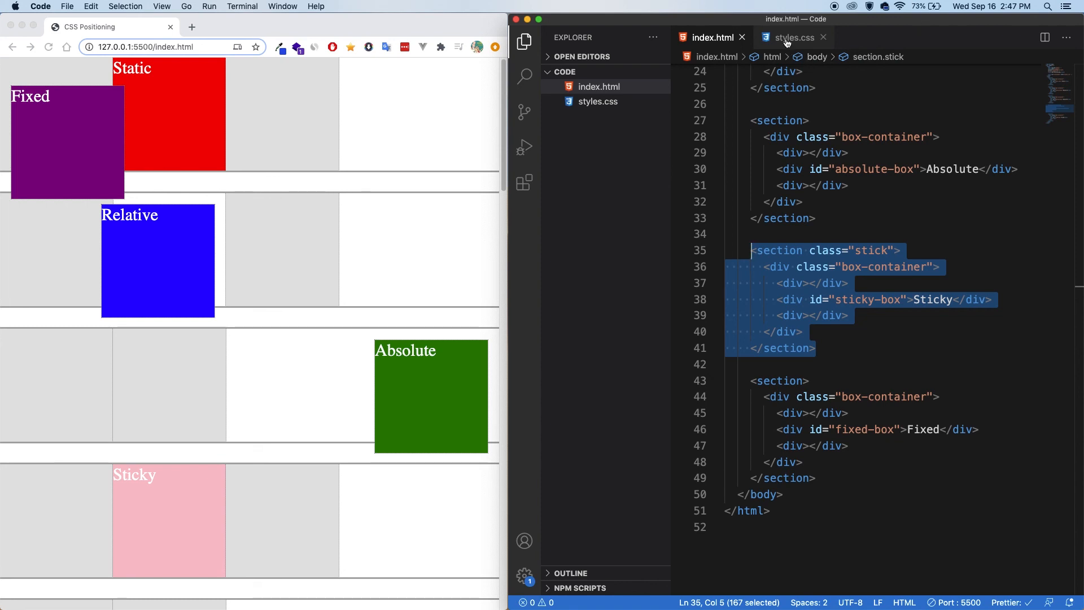
Select the top: 0 value in the .stick rule of styles.css for editing
left_click(791, 38)
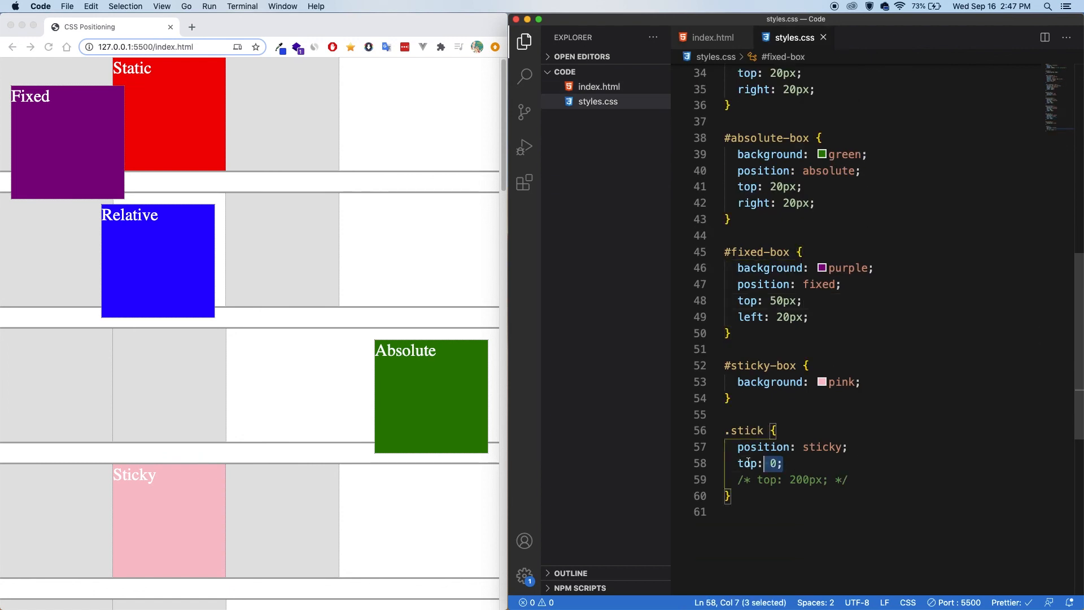
double_click(748, 463)
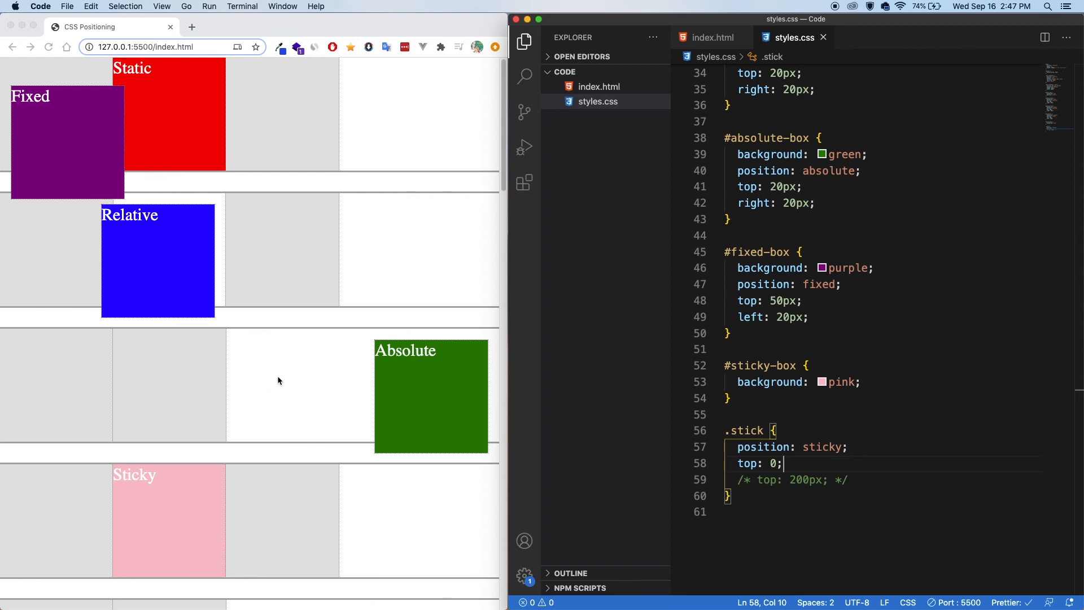
scroll("down", 3)
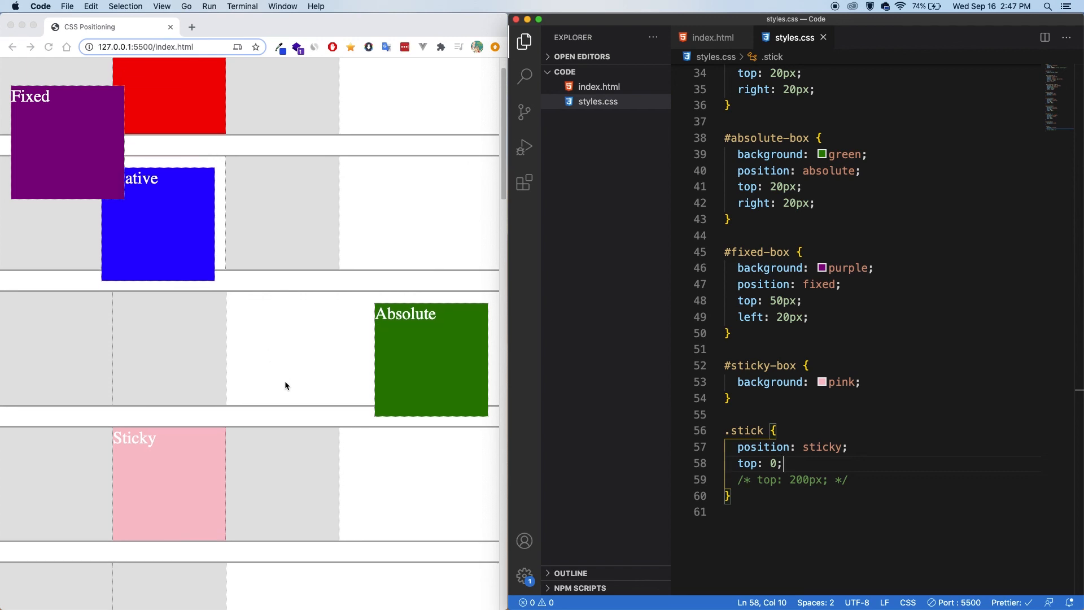
scroll("down", 3)
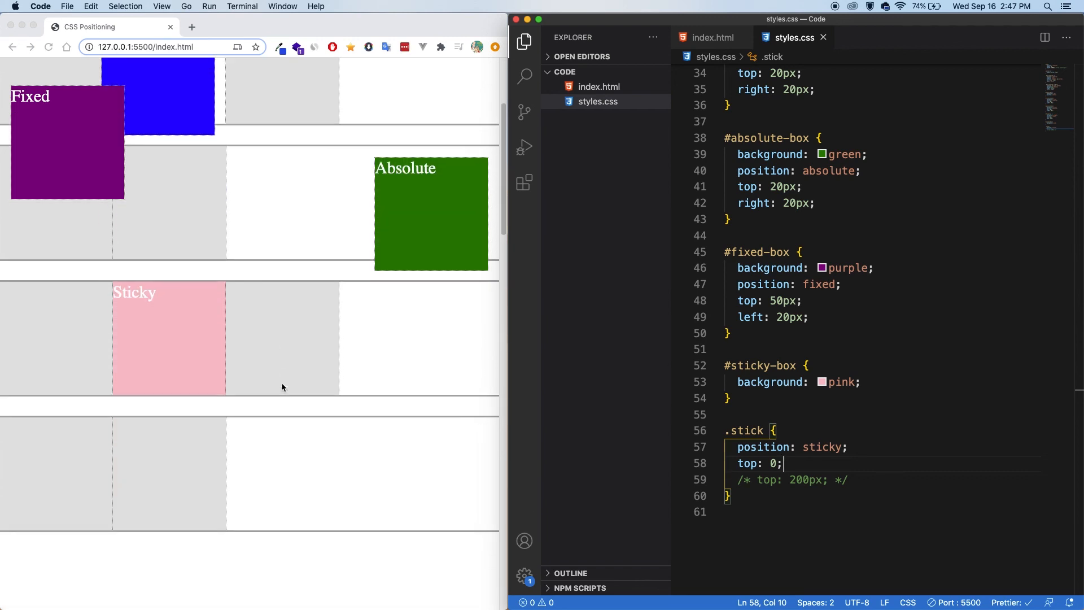
scroll("down", 3)
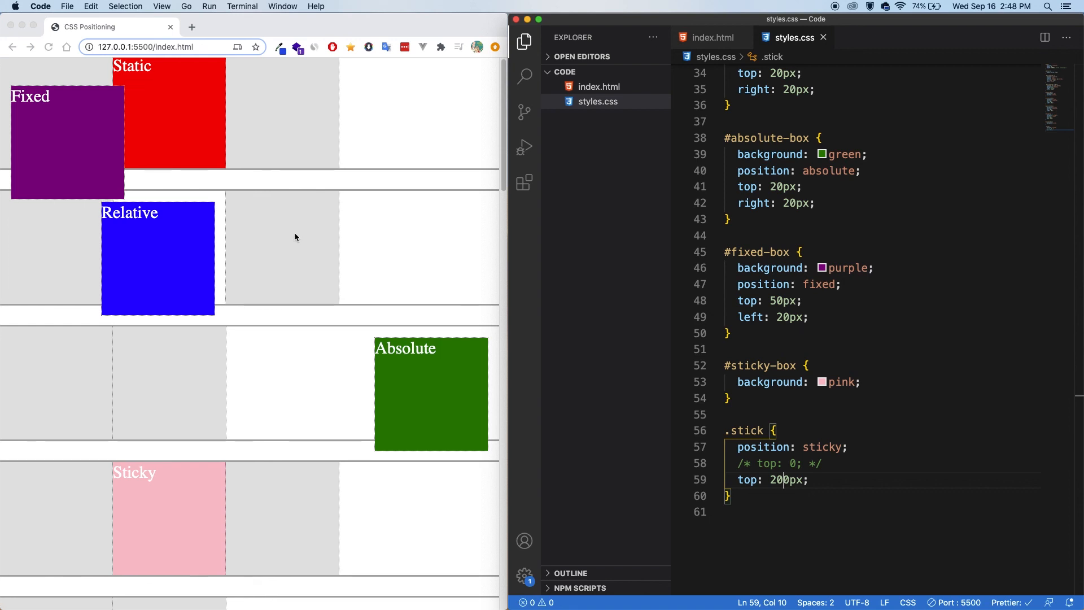
Scroll the Chrome page to see the sticky row hold 200px below the top
scroll("down", 3)
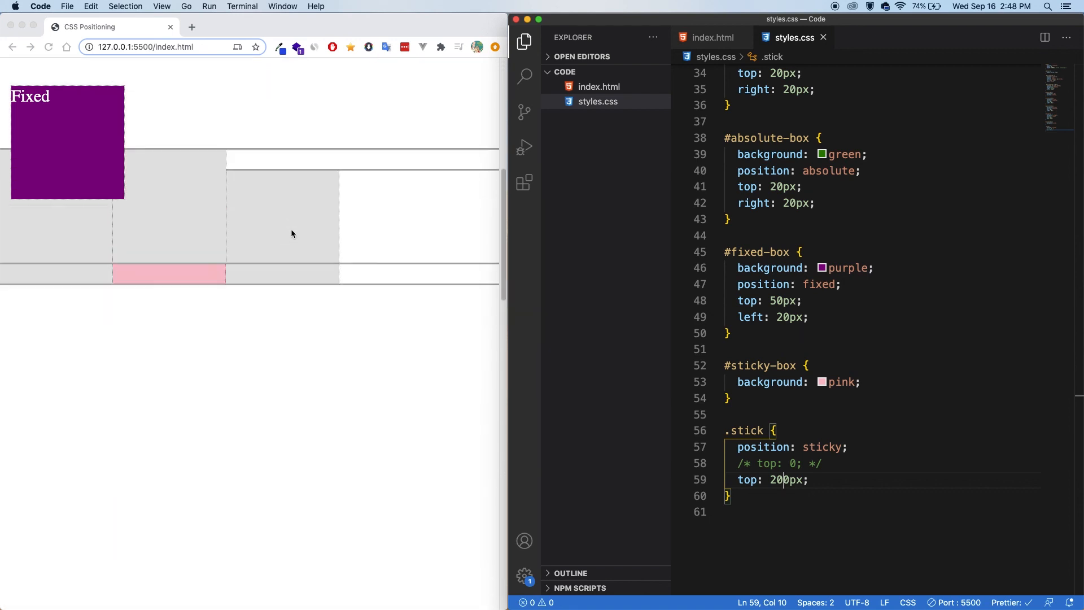